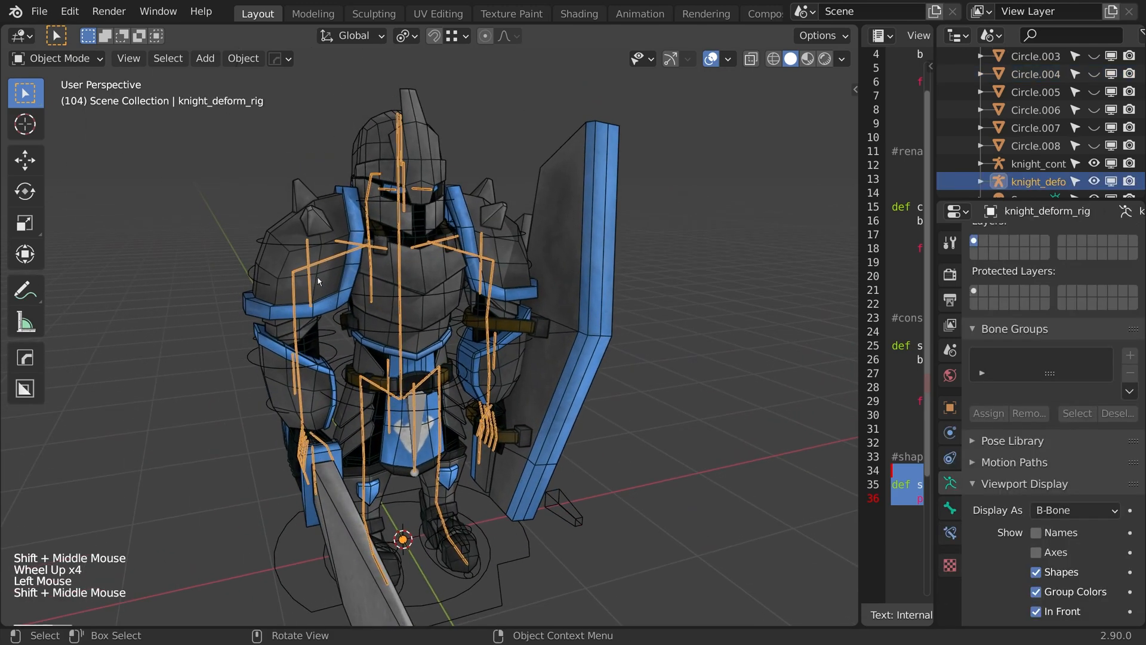
- Select knight_control_rig and turn off custom bone Shapes in Viewport Display
left_click(1039, 164)
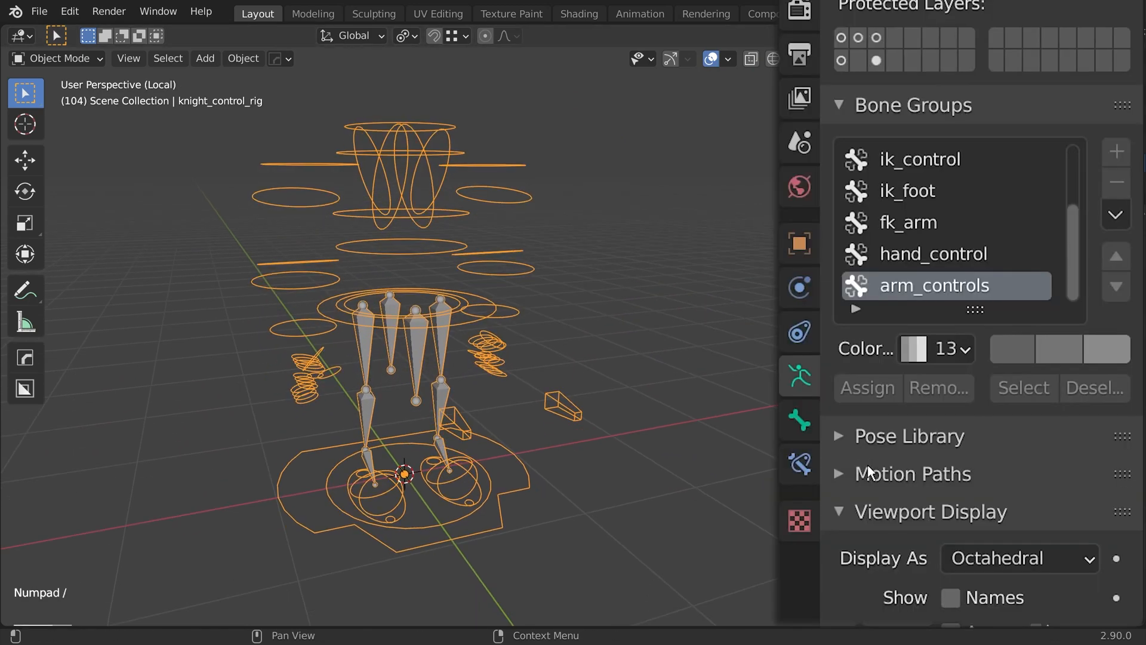
left_click(840, 105)
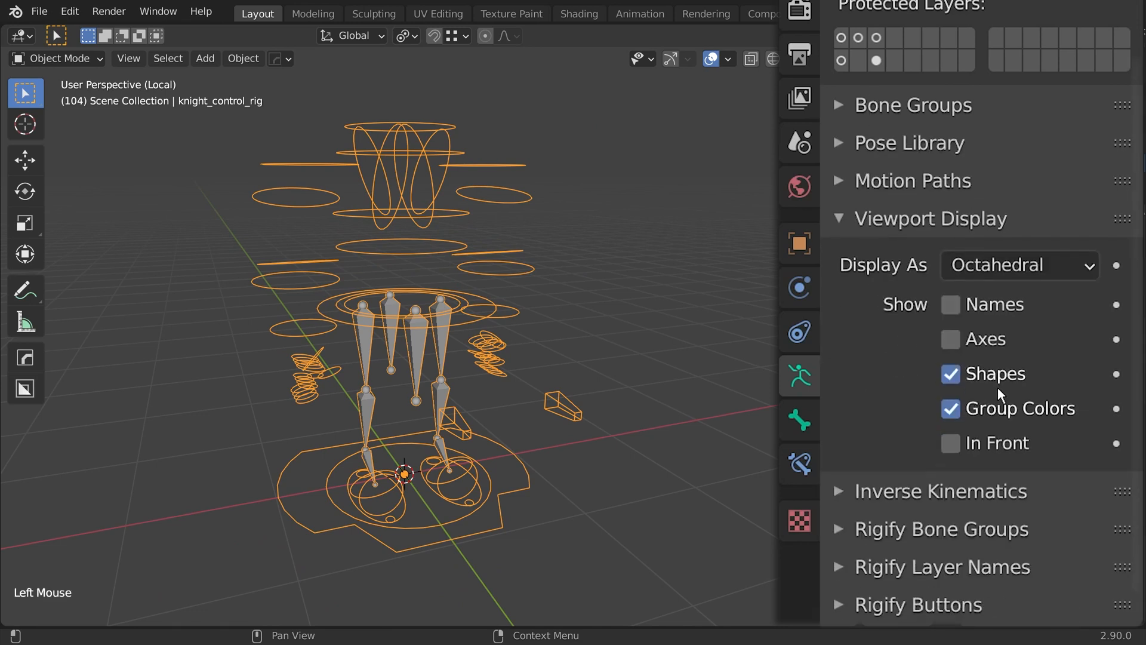
left_click(950, 374)
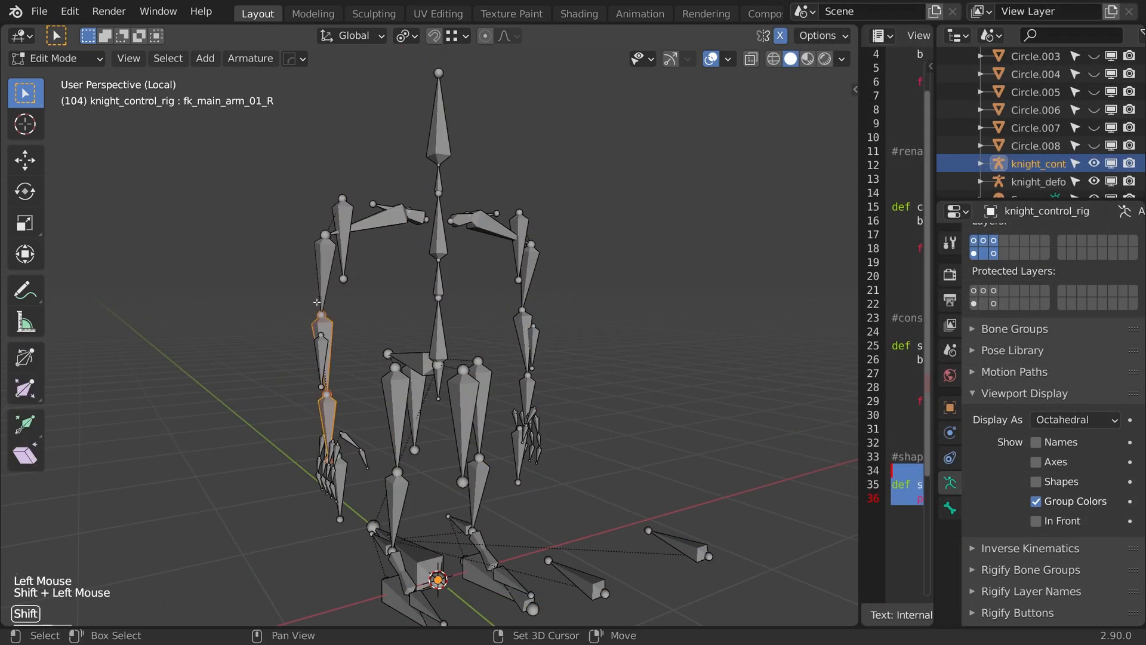
- Duplicate both arm bone chains and move the copies to an empty bone layer
left_click(322, 260)
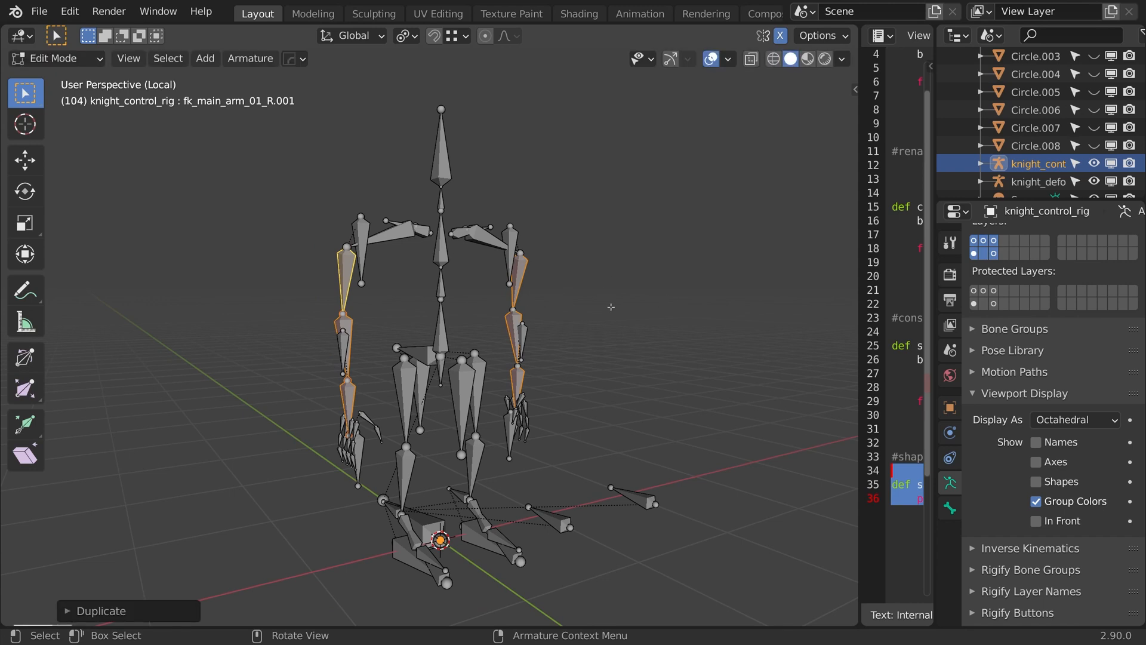
mouse_move(452, 314)
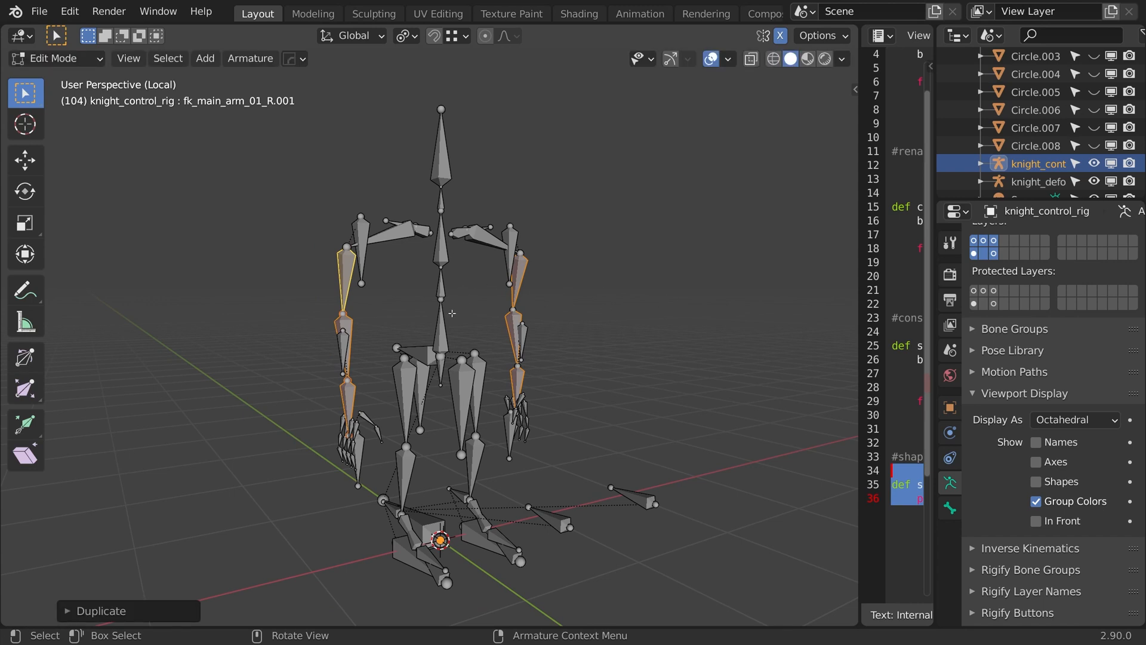
key("m")
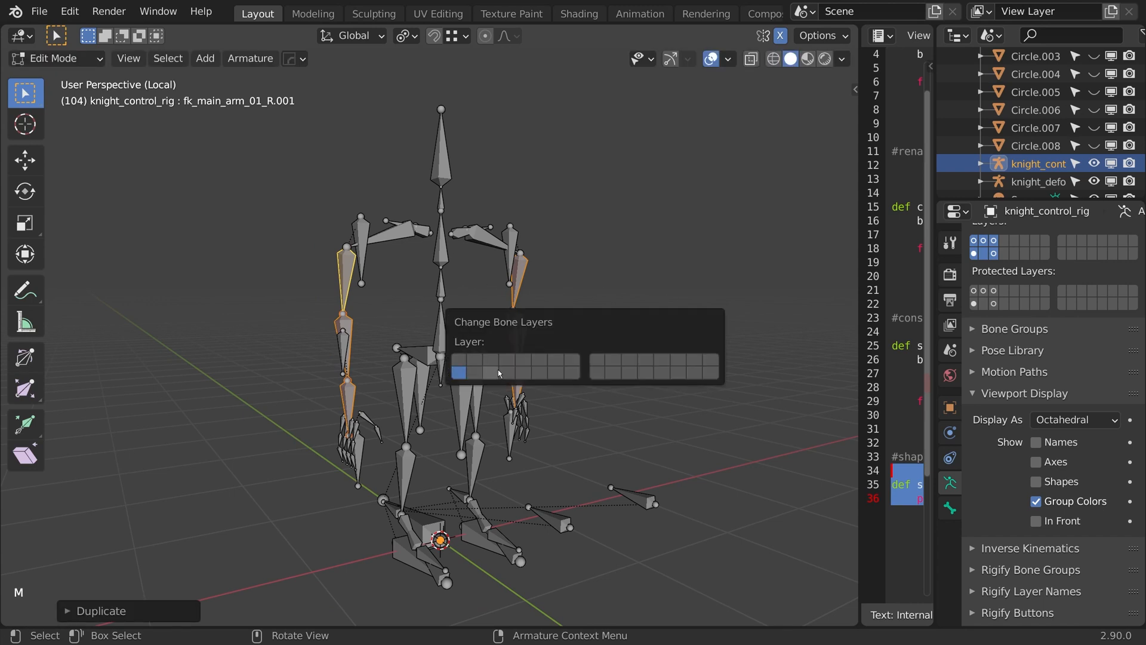
left_click(1004, 253)
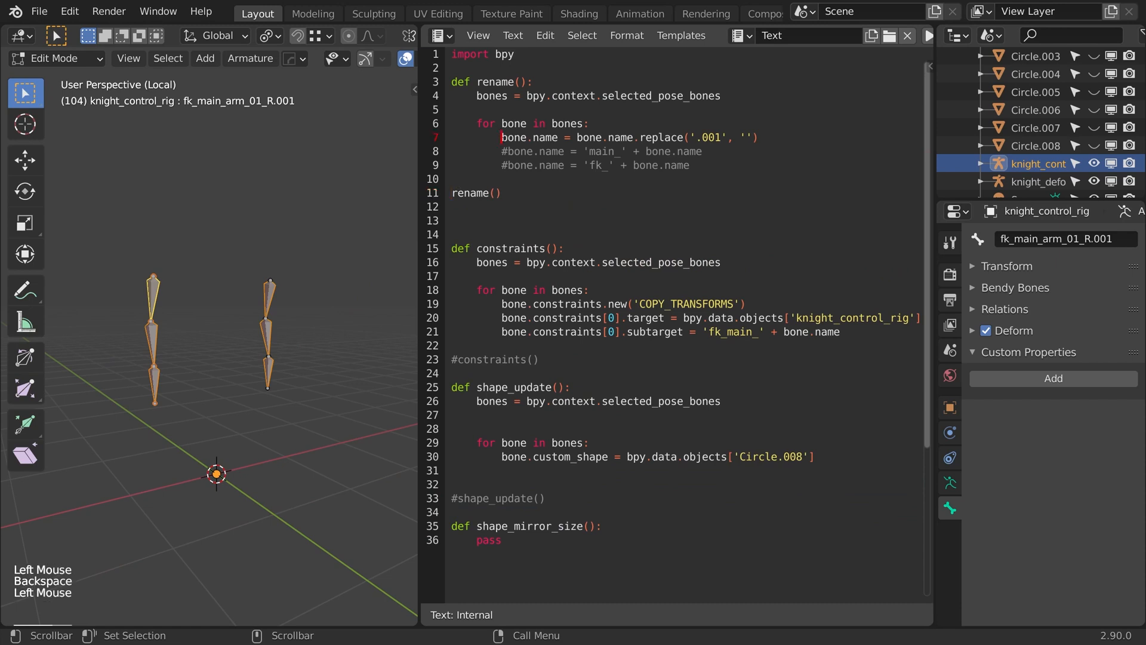
- Add bone.name = bone.name.replace('fk', 'ik') to rename(), then enter Pose Mode
type("bone.an")
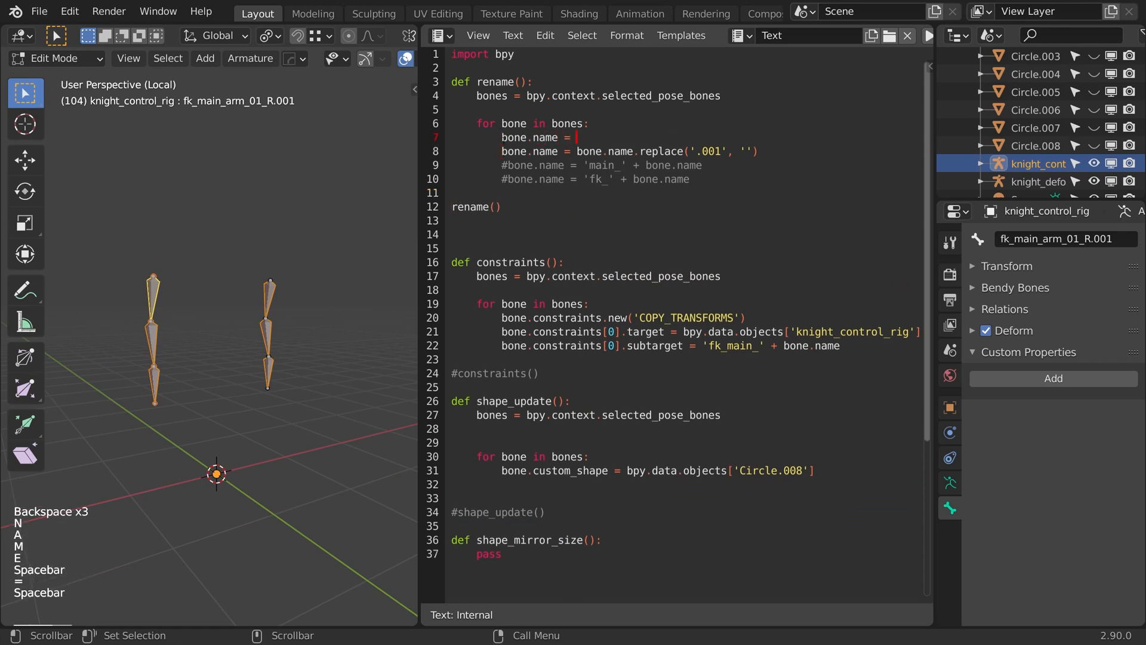
type("bone.name.replace(")
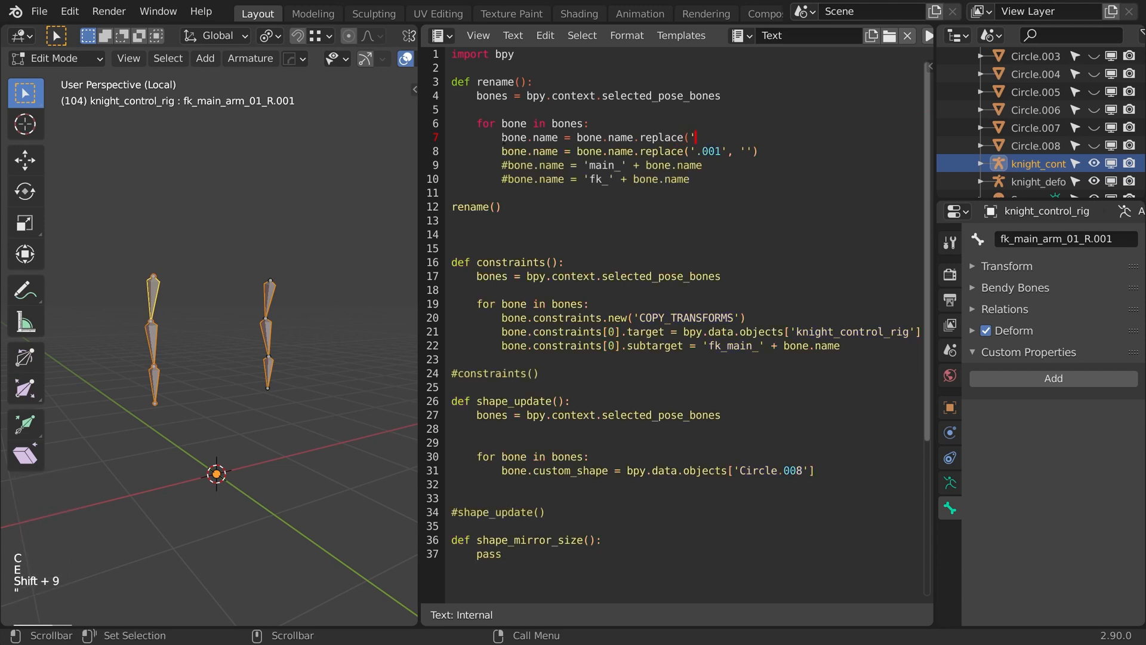
type("'fk', 'ik')")
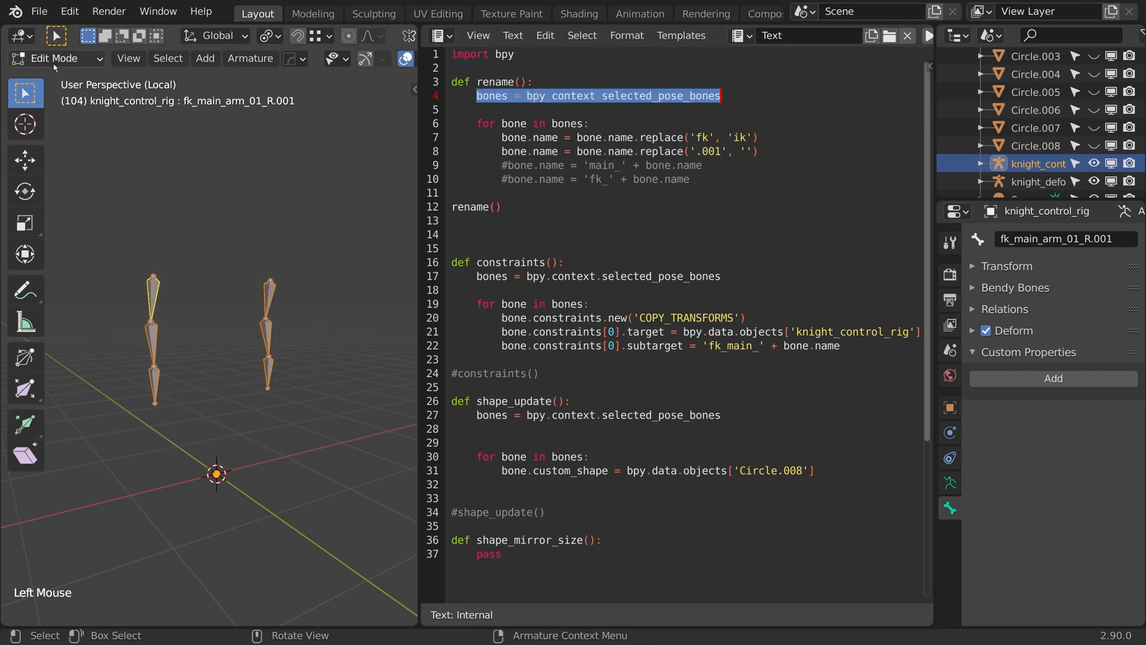
left_click(54, 59)
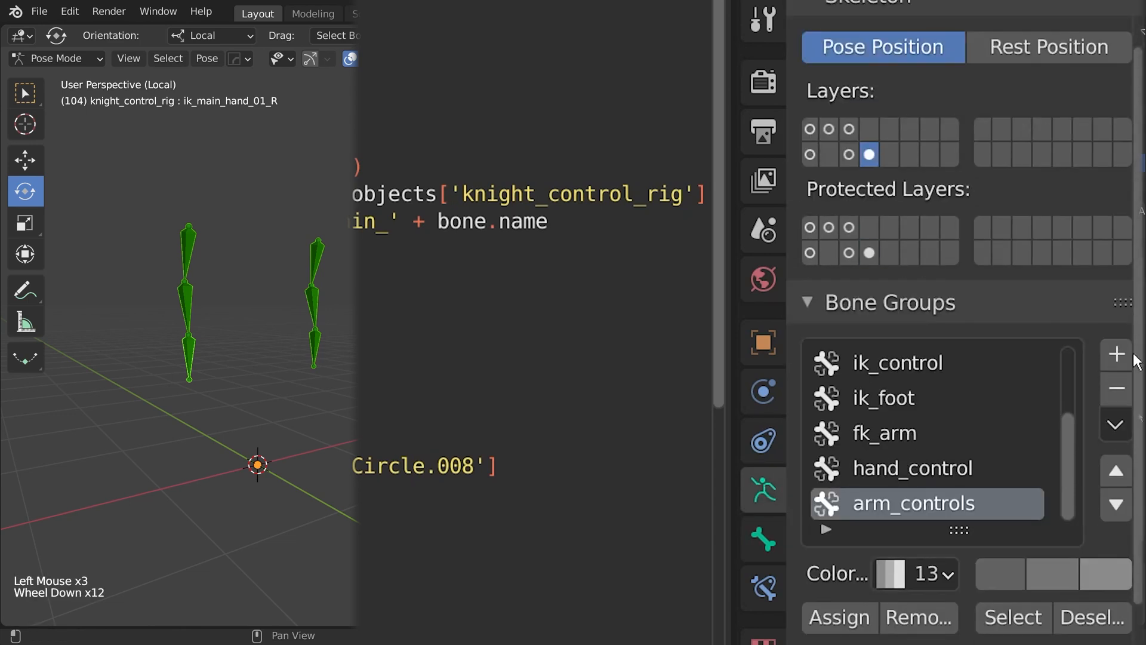
- Add an ik_arm bone group using the red 01 - Theme Color Set
left_click(1115, 353)
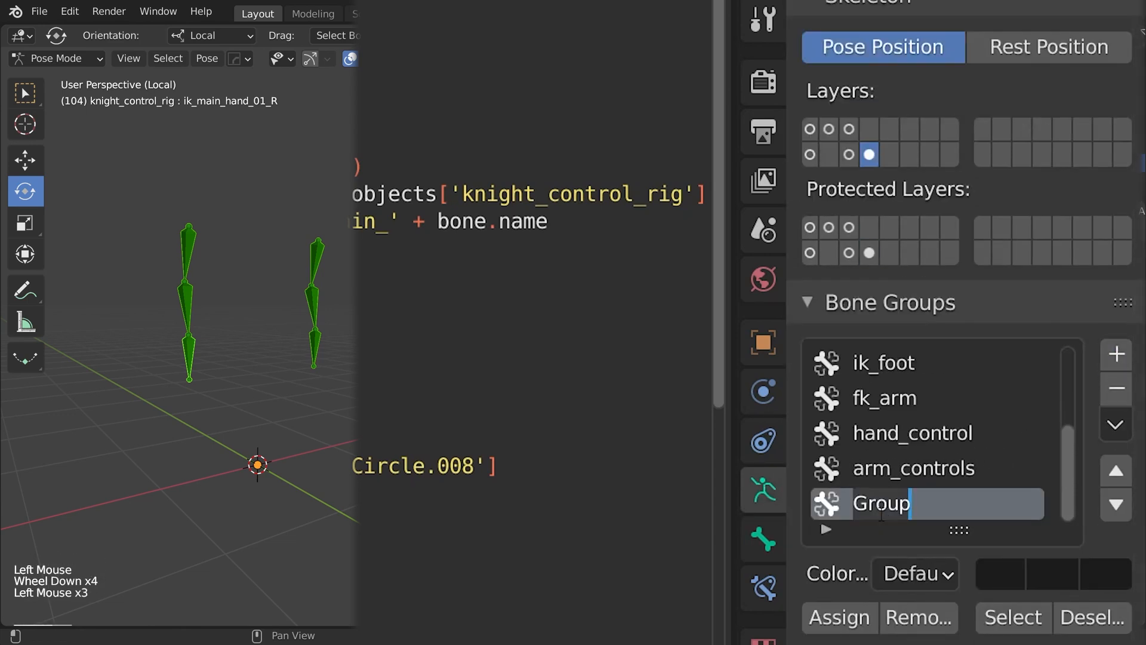
type("ik_arm")
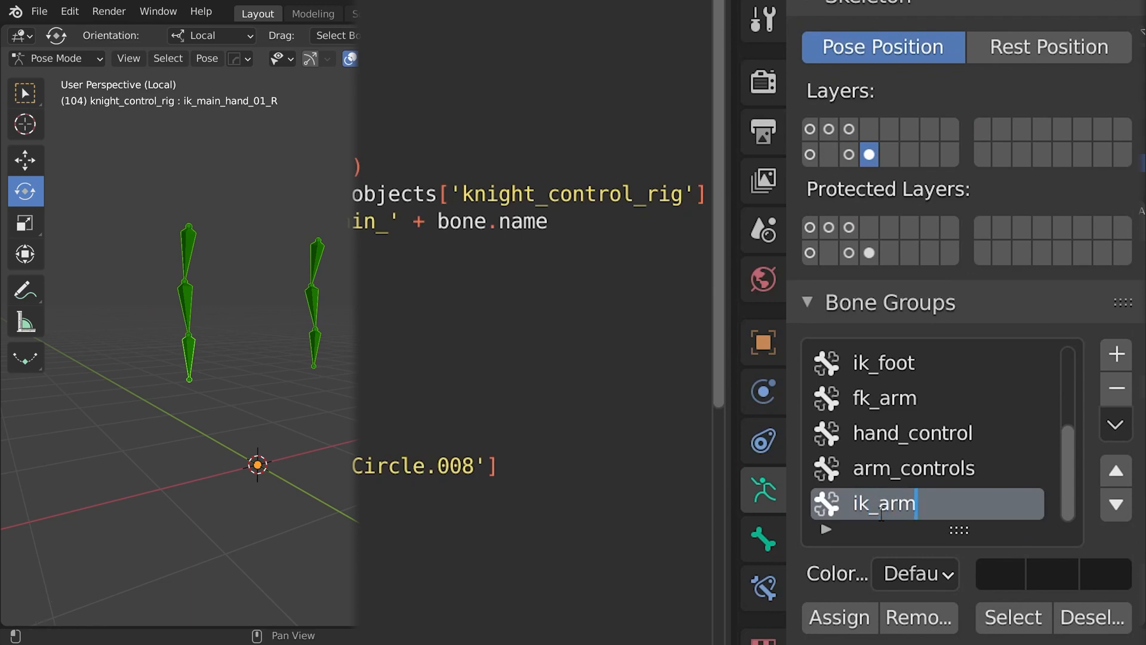
left_click(915, 575)
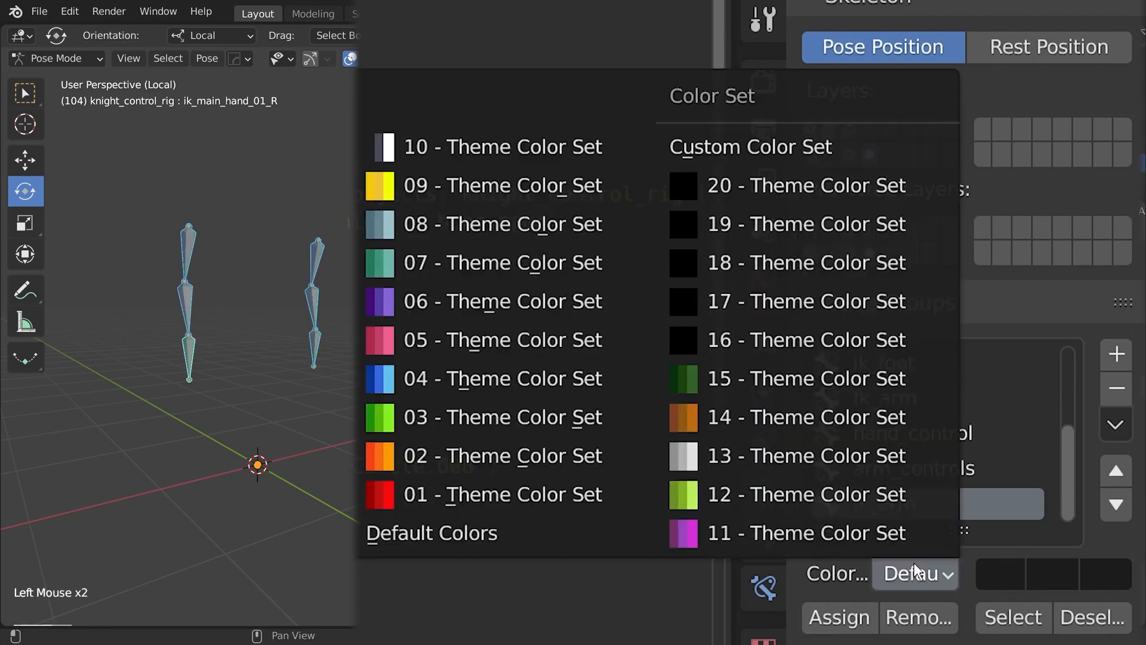
left_click(503, 494)
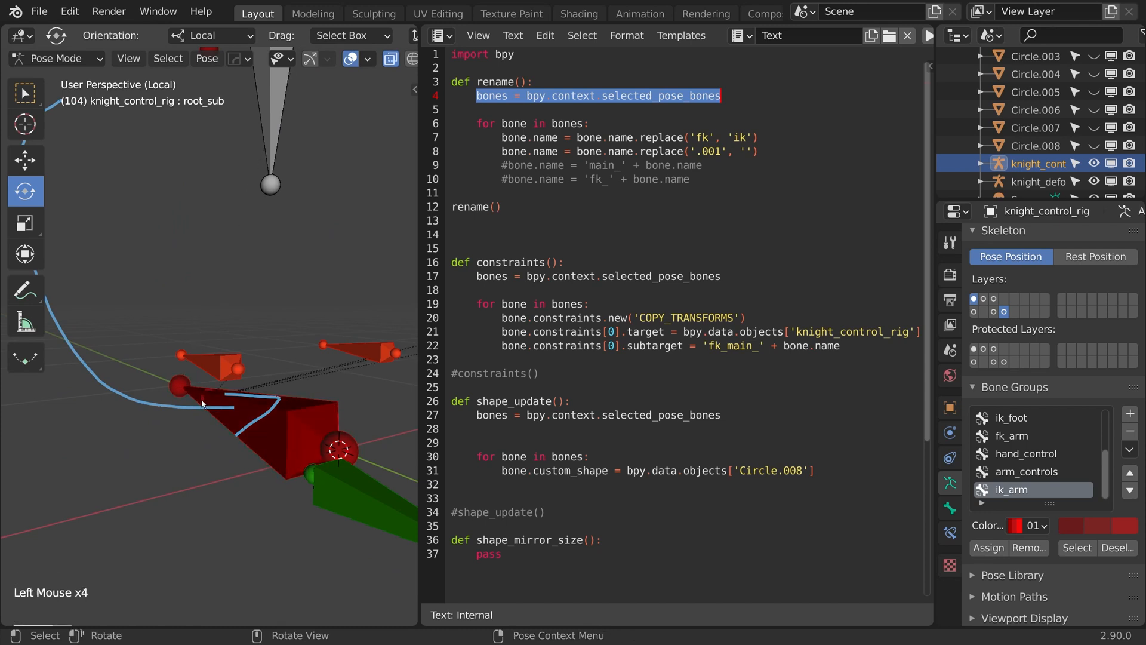
- Assign the selected ik arm bones to the ik_arm bone group
left_click(196, 401)
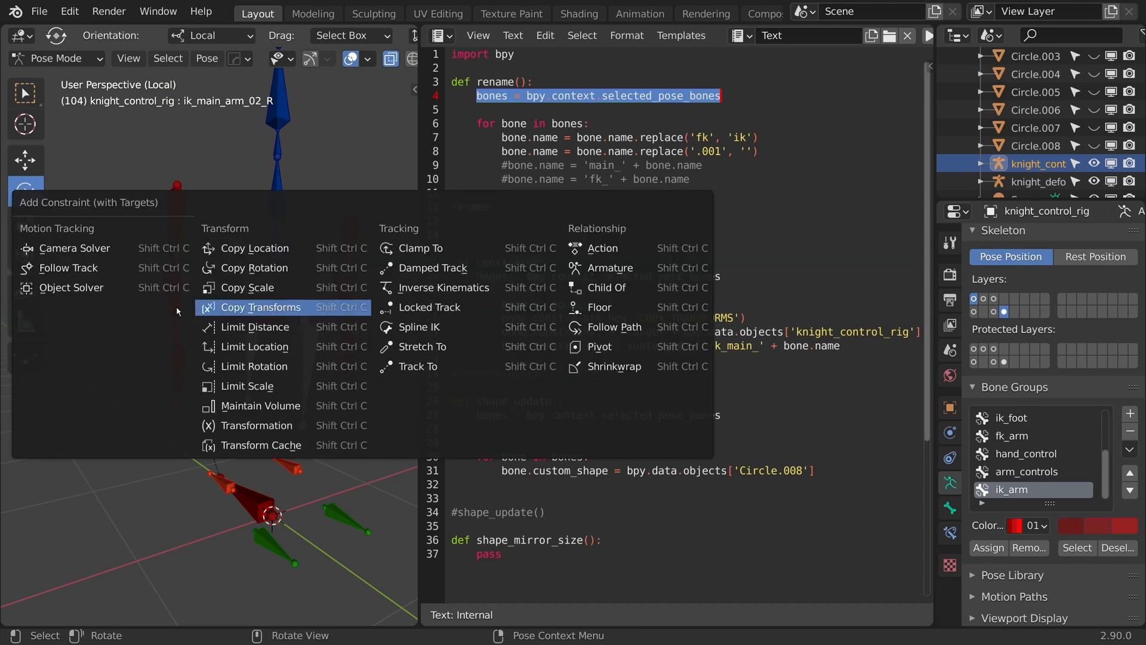
mouse_move(454, 292)
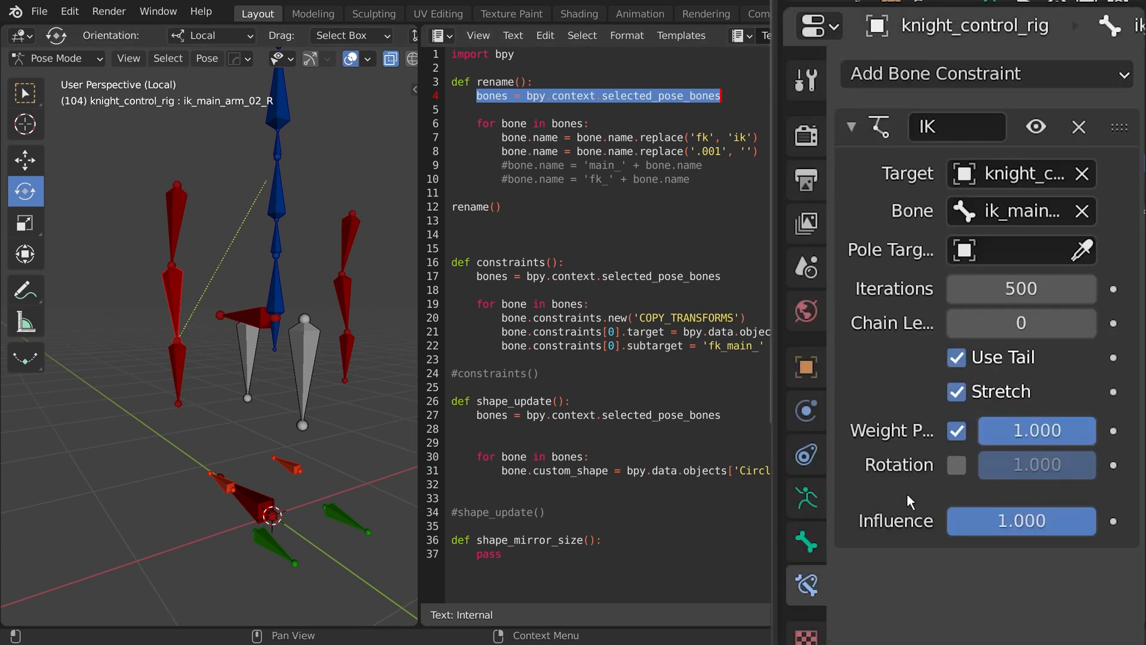
- Add IK constraints to ik_main_arm_02_R and ik_main_arm_02_L targeting knight_control_rig
left_click(1021, 323)
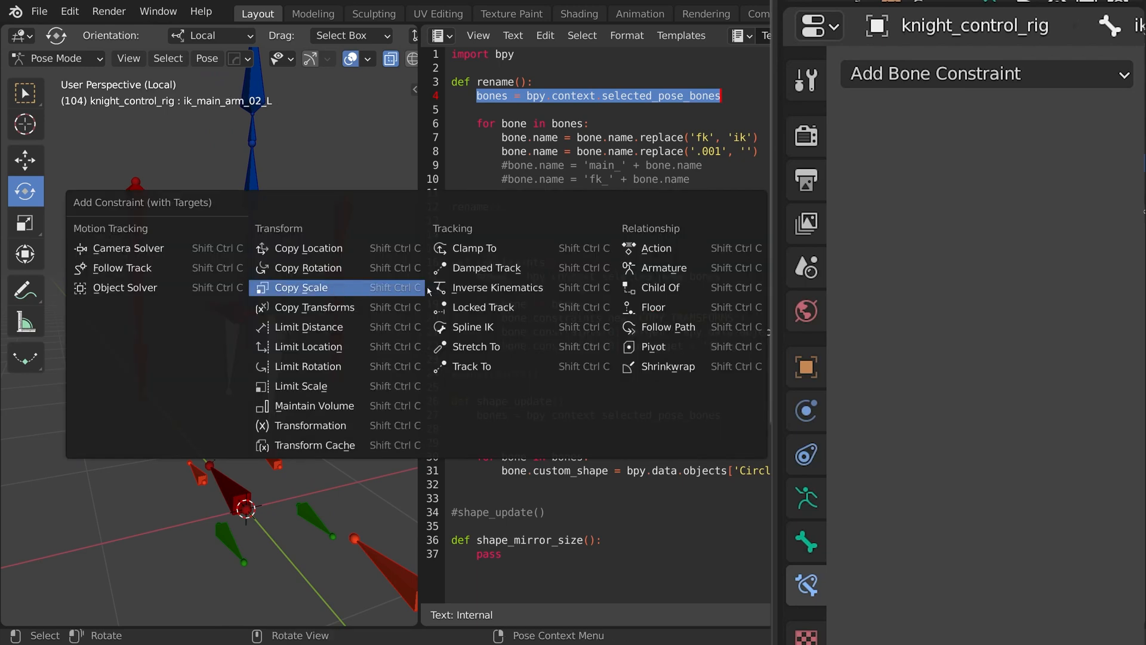
left_click(497, 288)
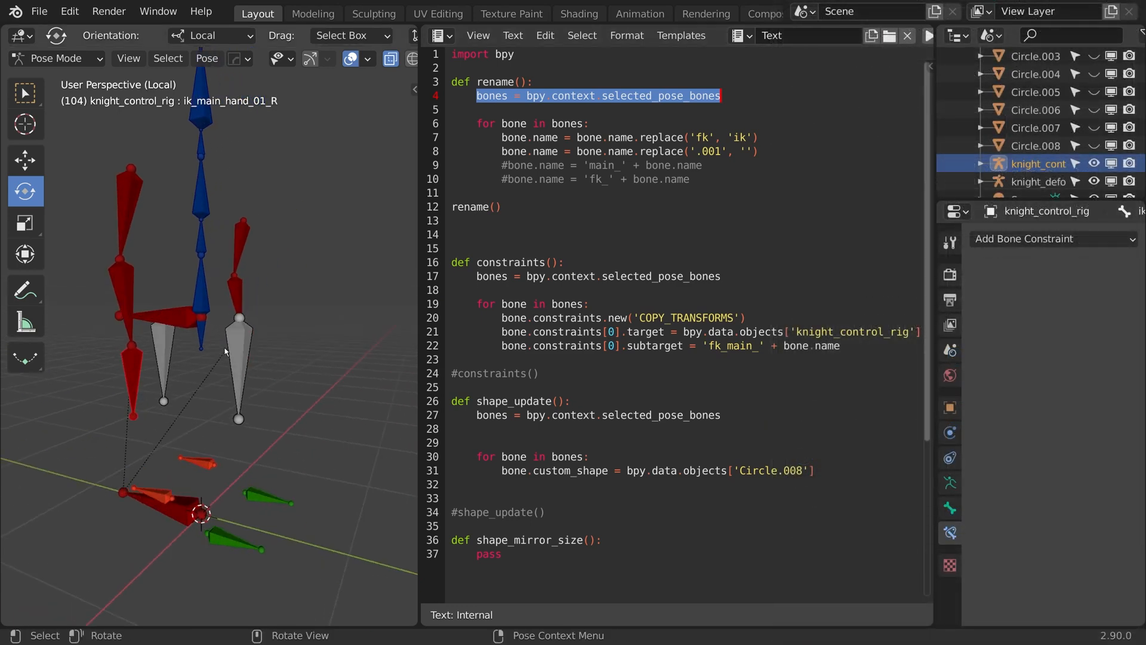
- Duplicate ik_main_hand_01_R to make the right arm's pole bone
key("KP_3")
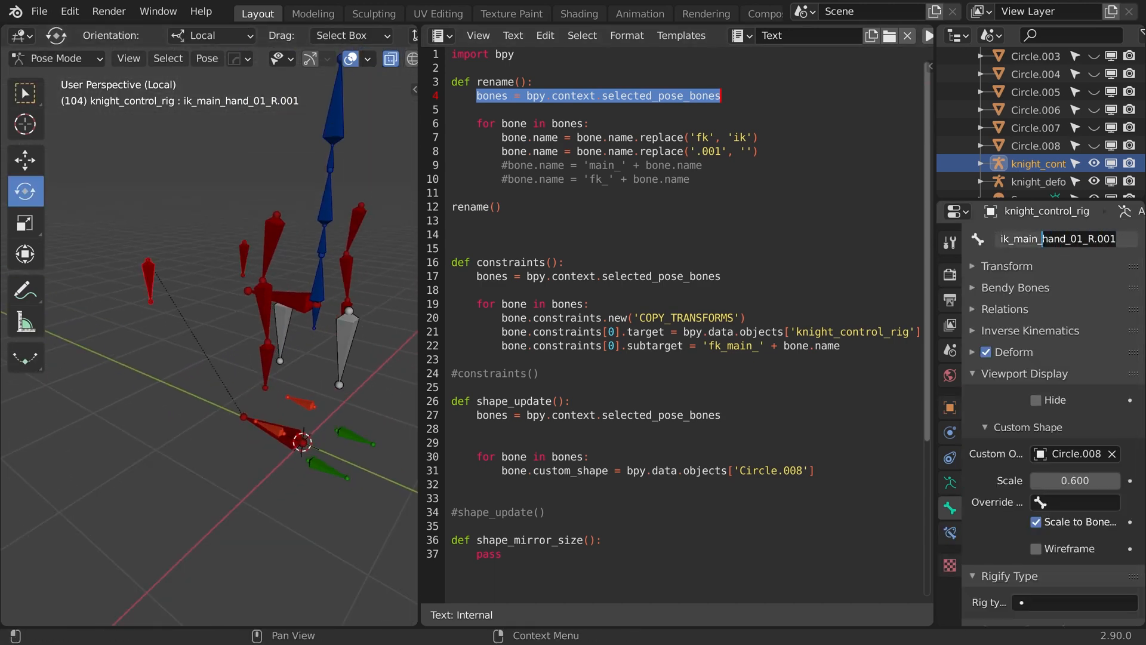
- Rename the duplicated hand bone to ik_main_arm_pole_01_R
type("ik_main_arm_pole")
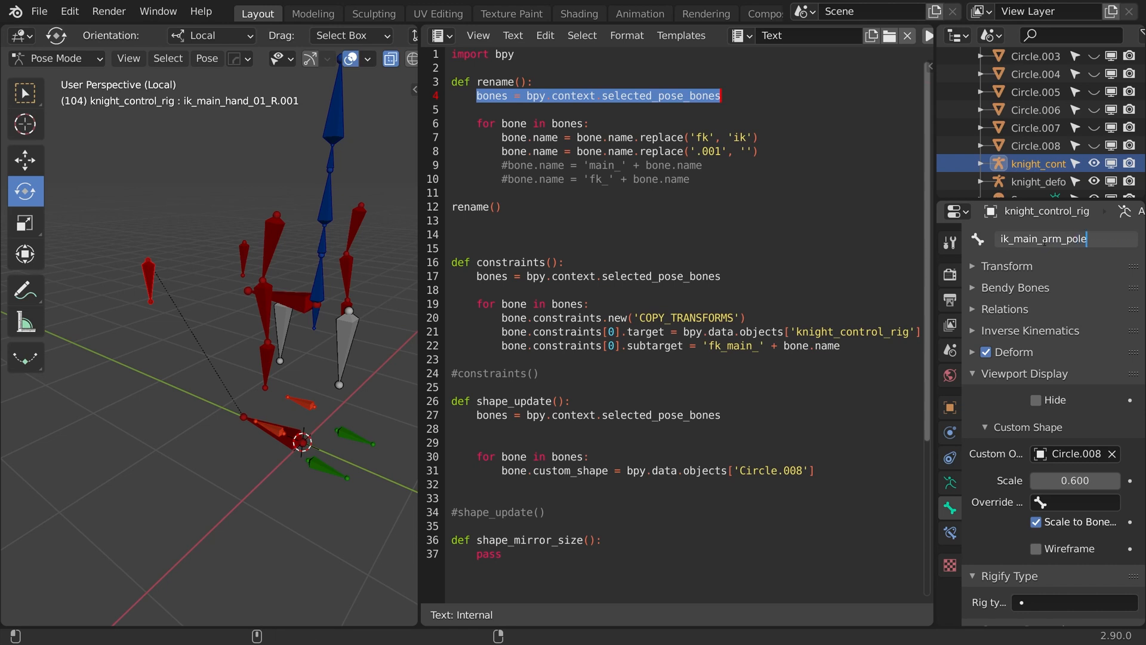
type("_01_")
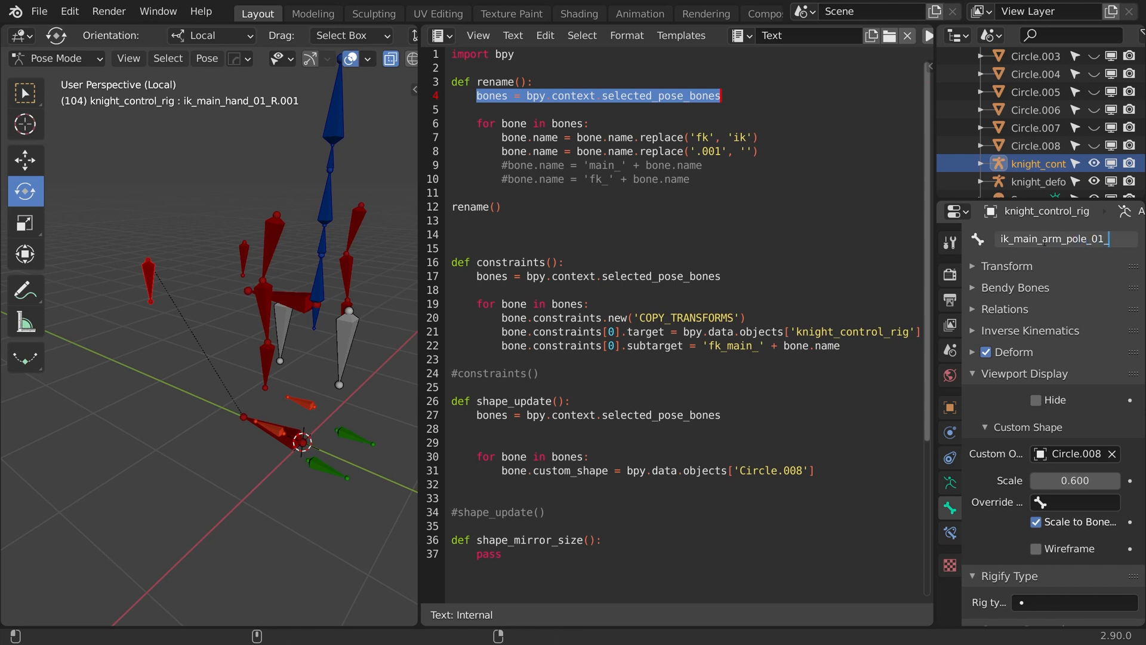
type("R")
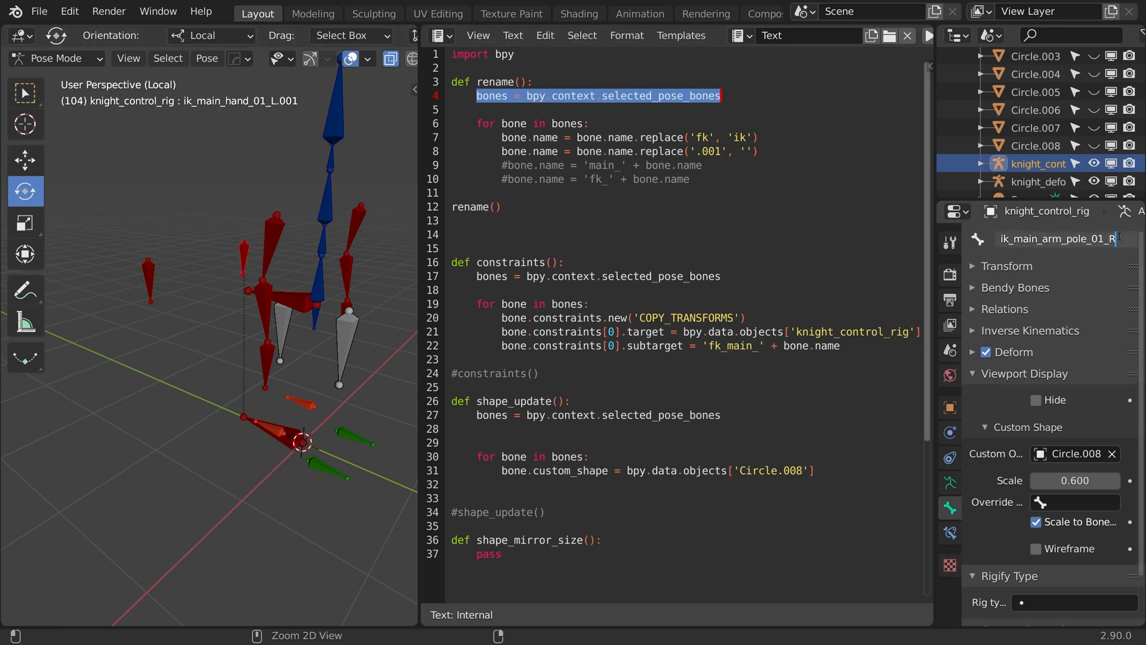
key("Backspace")
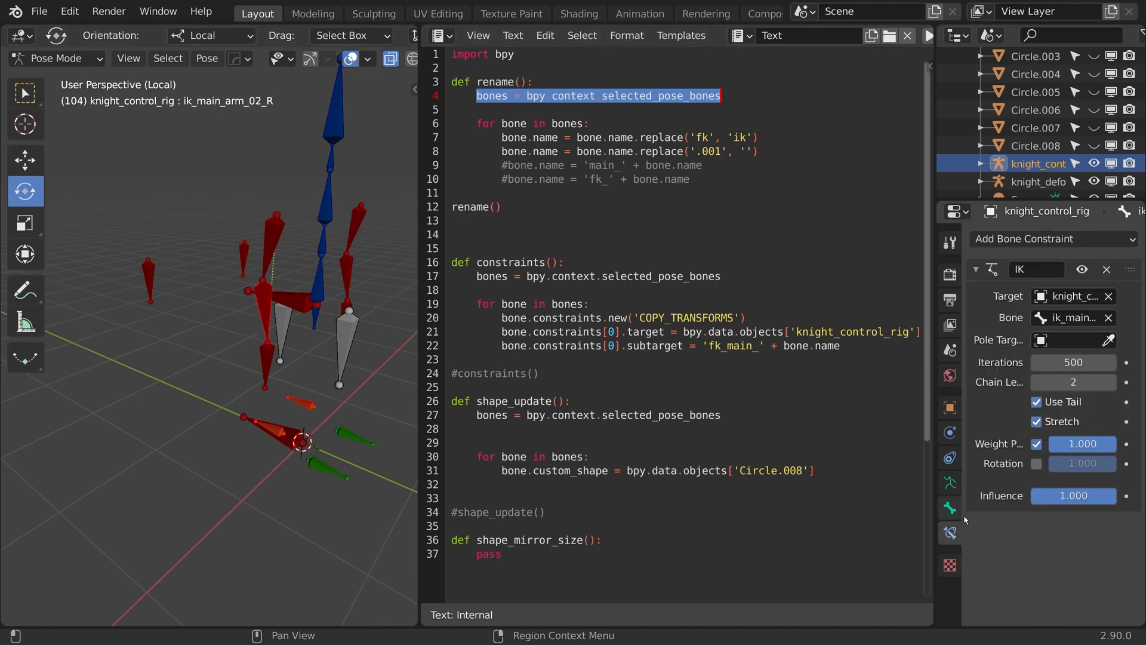
- Set the right arm IK pole target to knight_control_rig, bone ik_main_arm_pole_01_R
left_click(1042, 340)
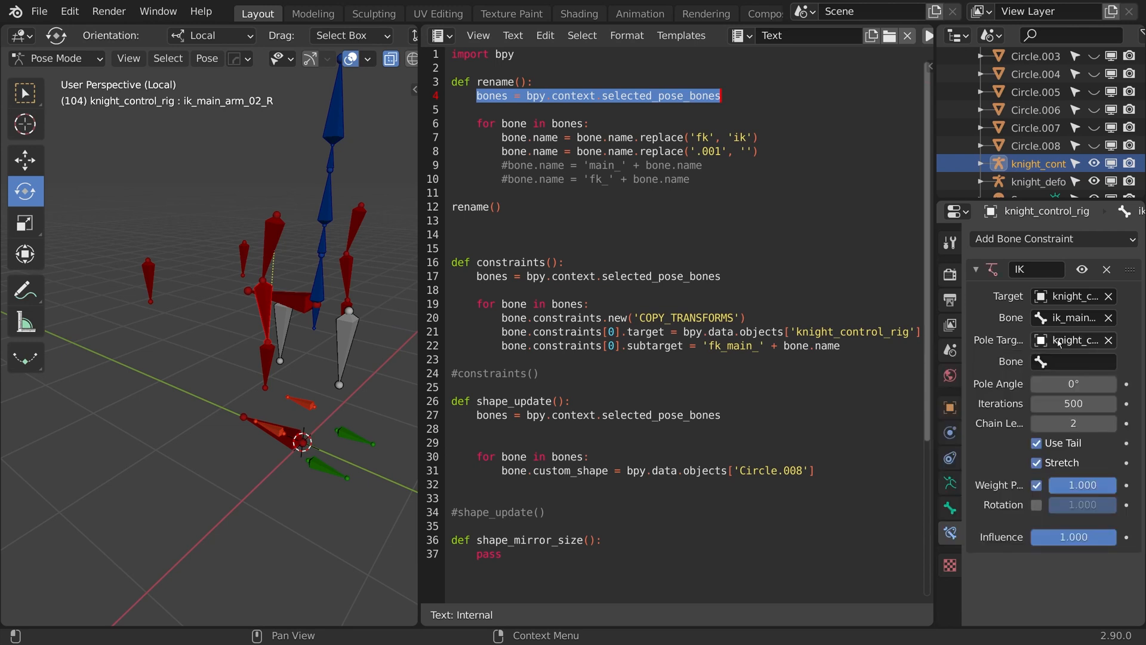
left_click(1072, 362)
type("pol")
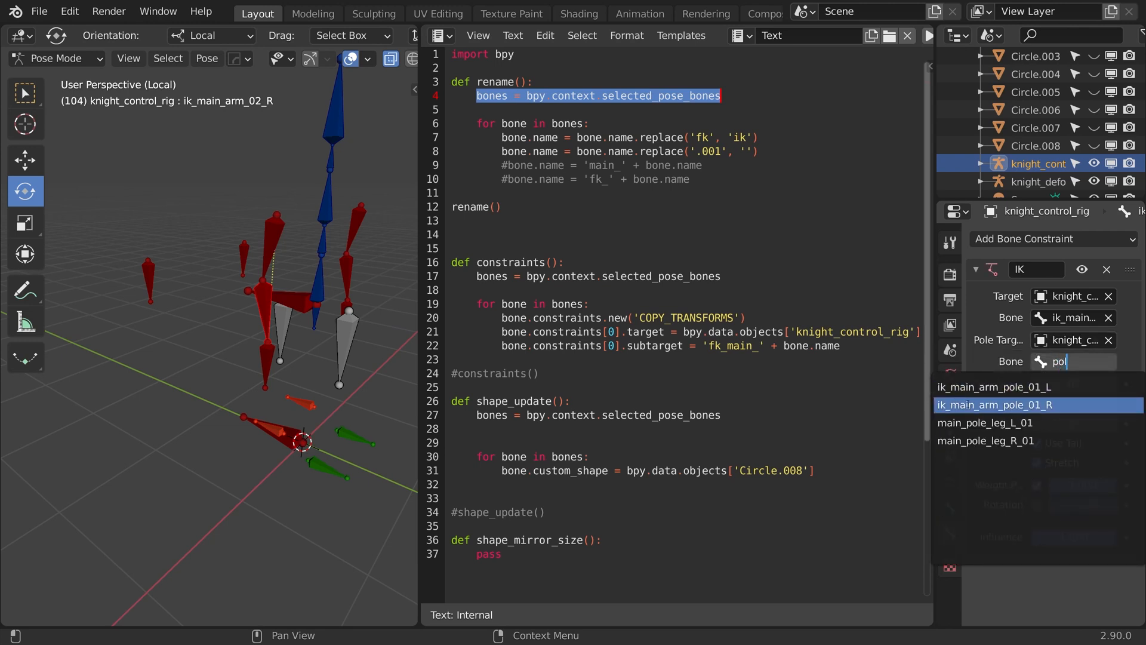
left_click(950, 484)
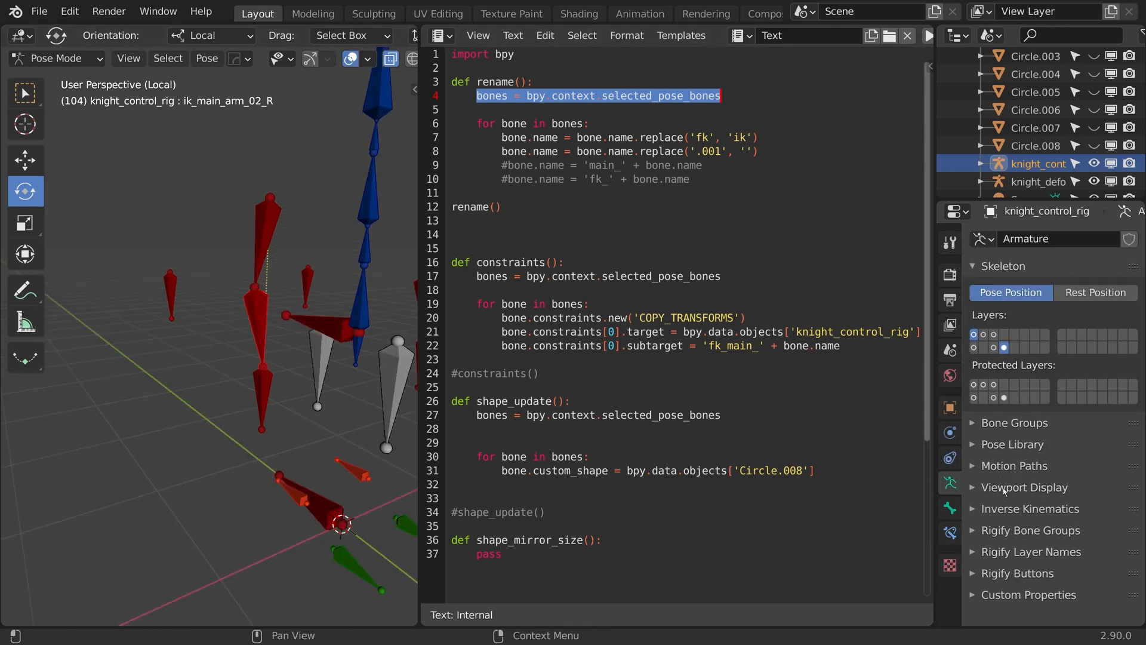
- Enable bone Axes display and set the right arm IK Pole Angle to 90°
left_click(1024, 487)
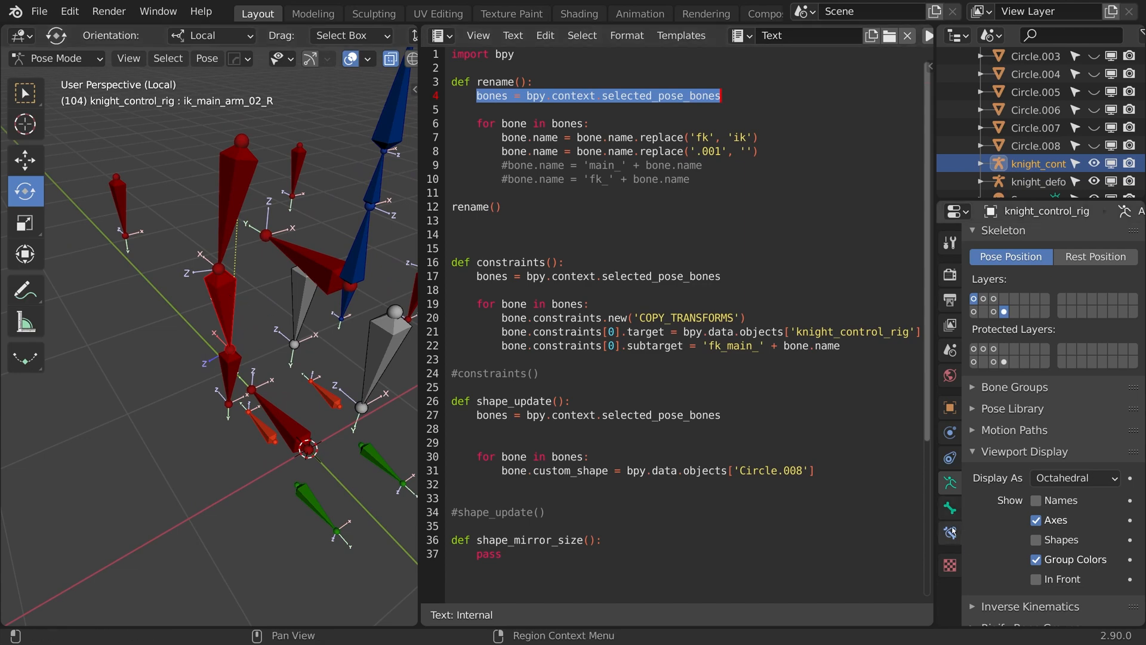
left_click(950, 533)
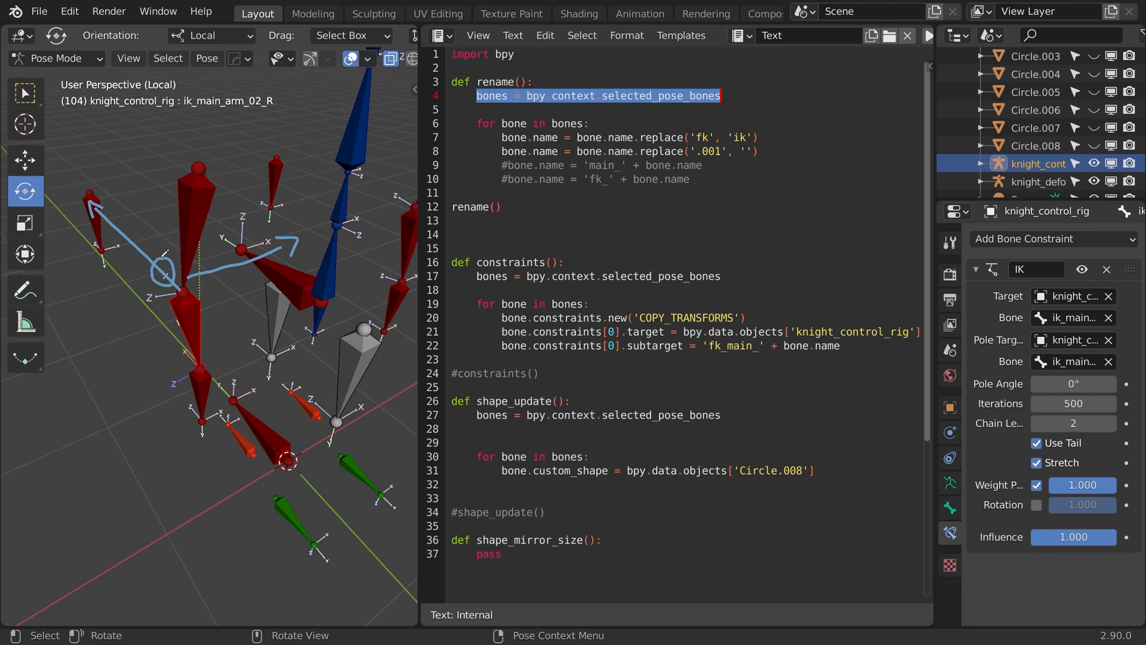
mouse_move(1073, 404)
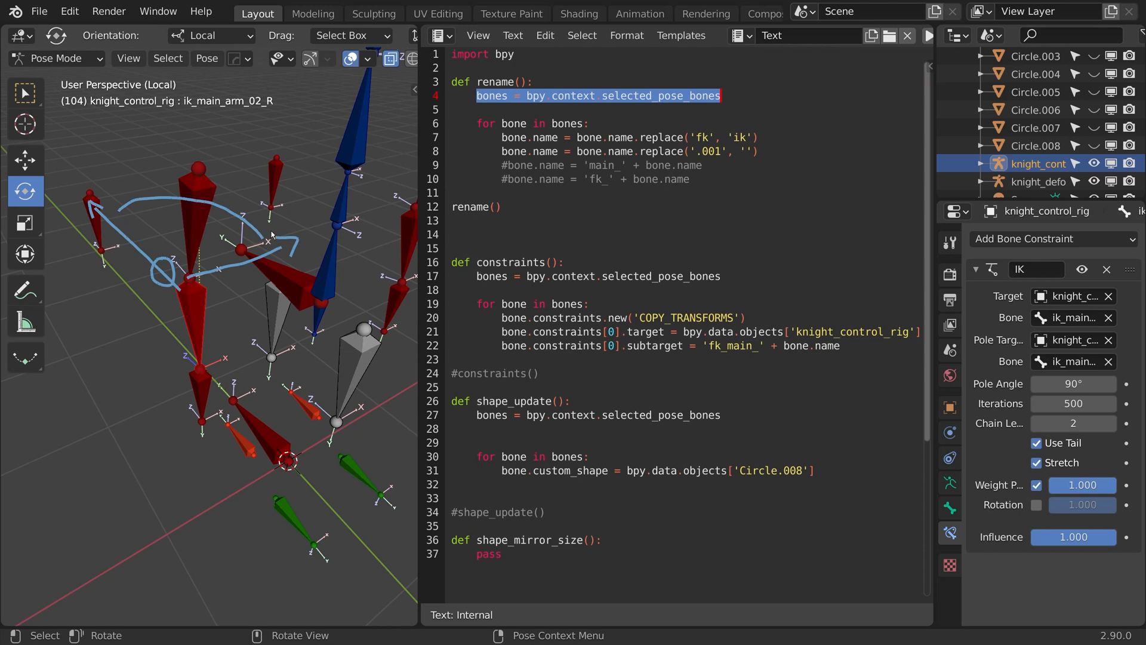
mouse_move(182, 311)
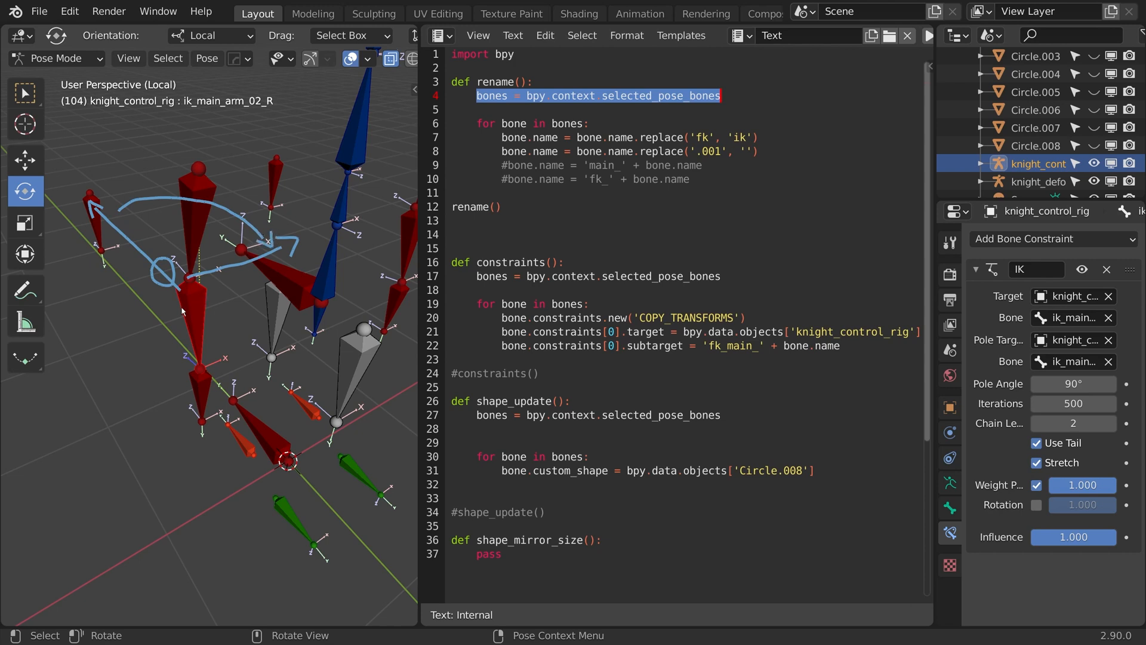
mouse_move(99, 333)
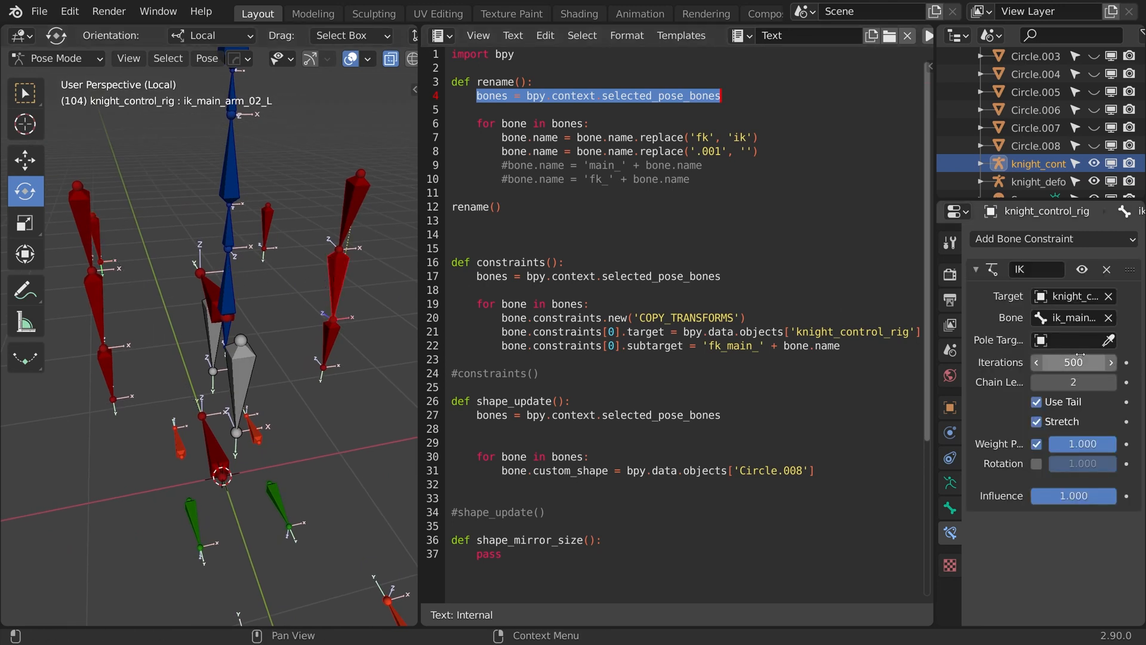
- Set the left forearm IK pole target to knight_control_rig with bone ik_main_arm_pole_01_L
left_click(1067, 340)
type("po")
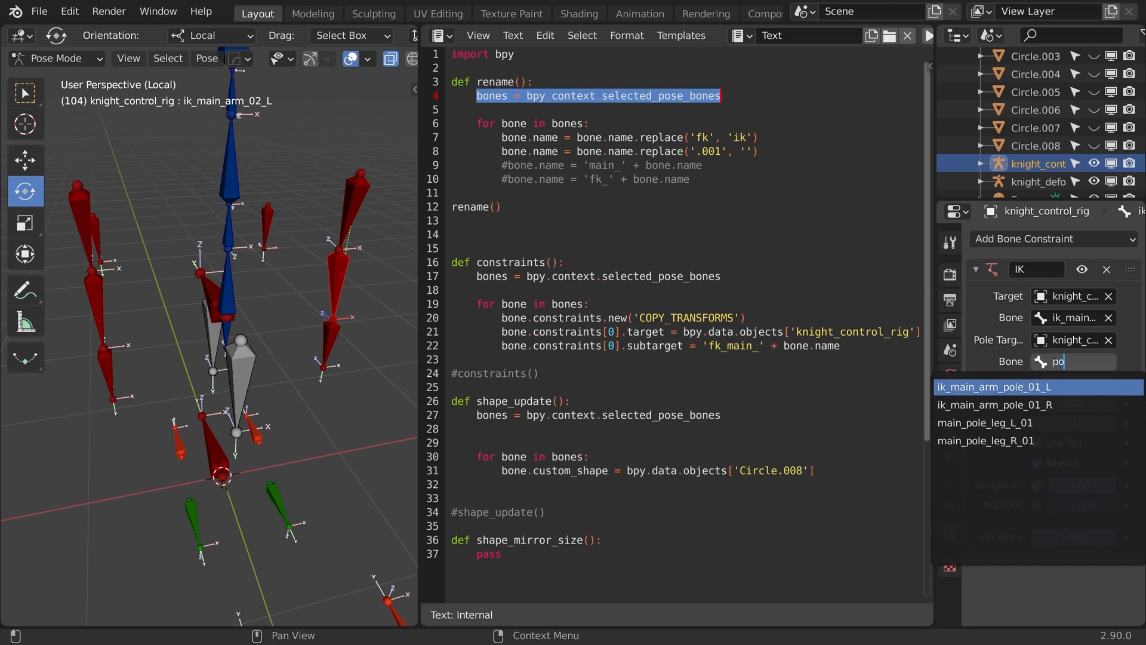
left_click(994, 387)
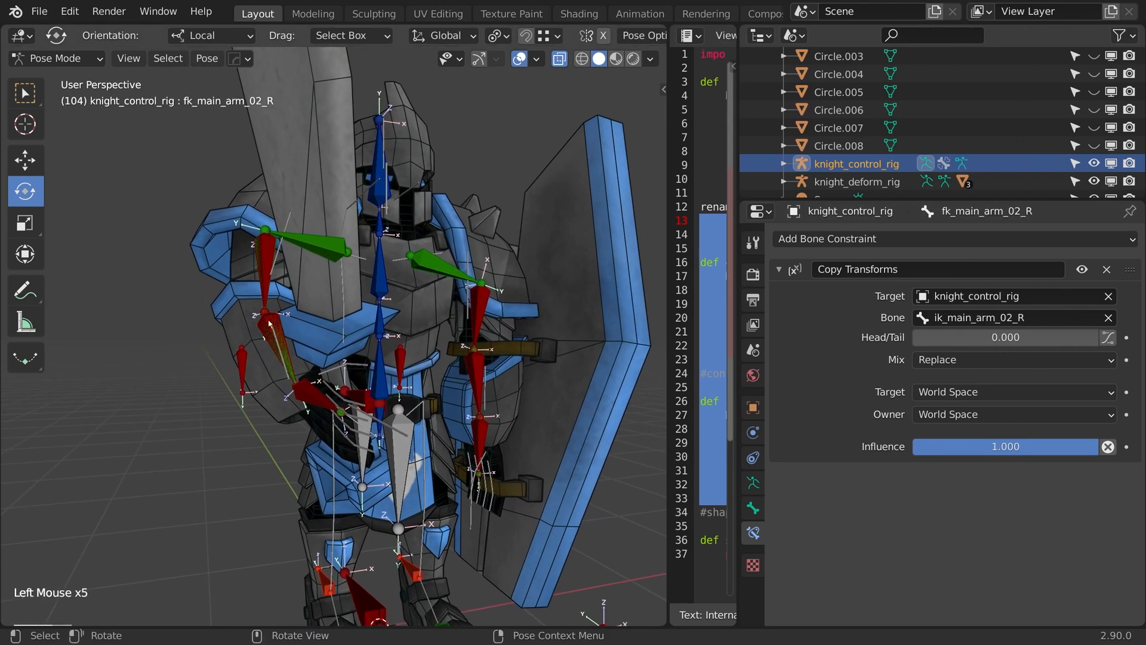
- Set Chain Length 2 on ik_main_arm_02_R's IK, following ik_main_hand_01_R with ik_main_arm_pole_01_R
left_click(305, 394)
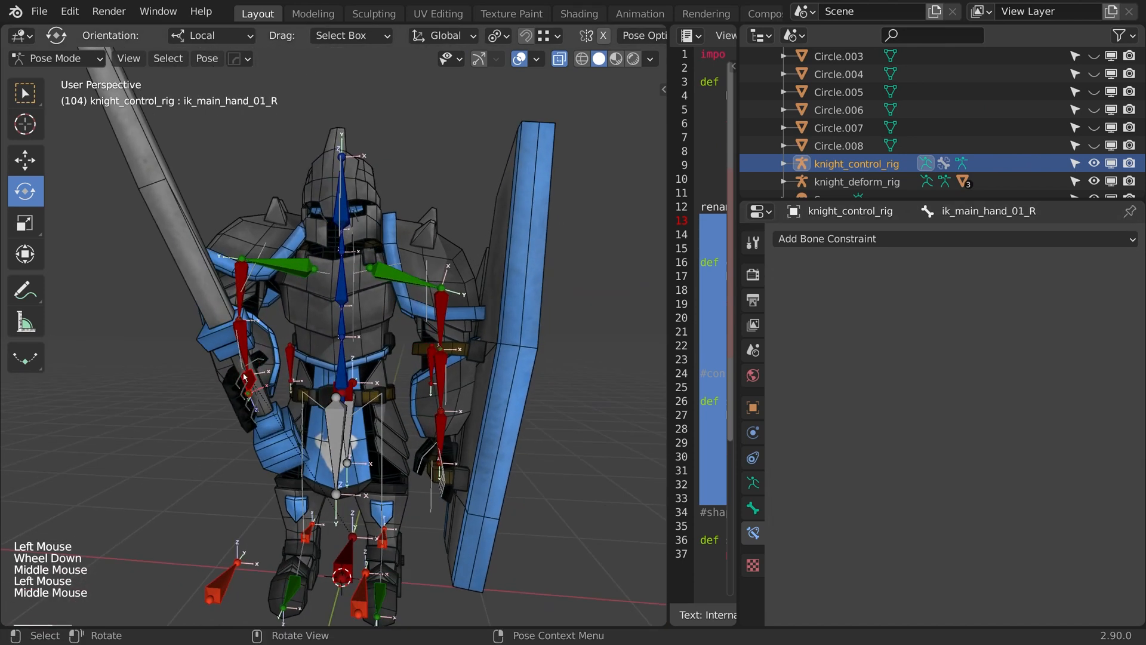
key("g")
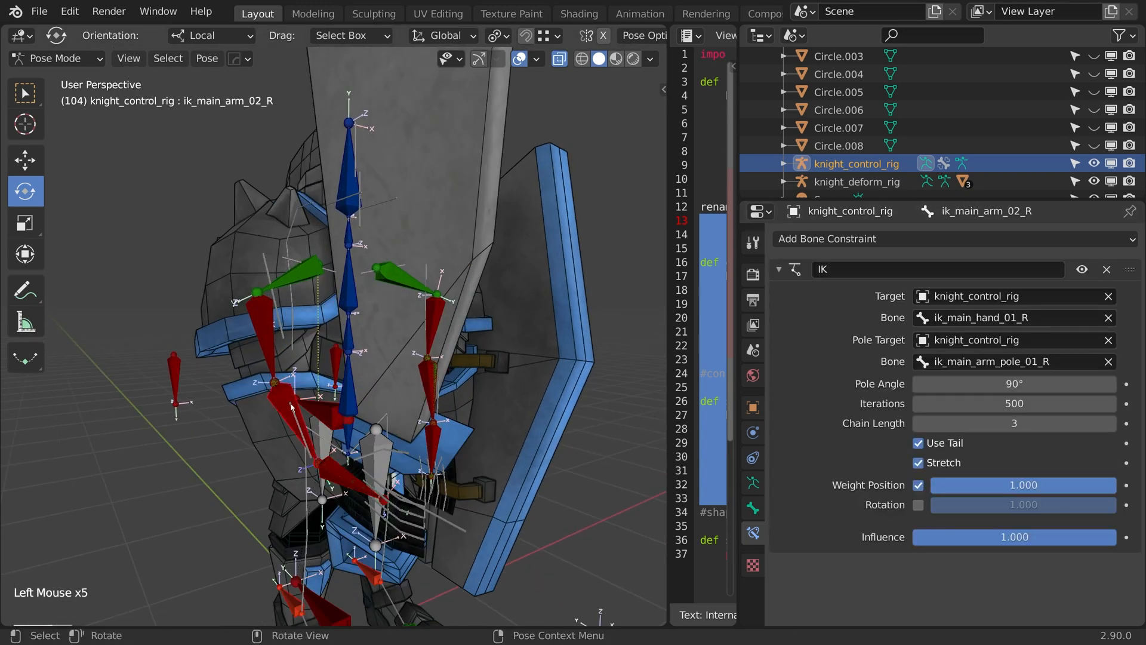
left_click(1013, 423)
type("2")
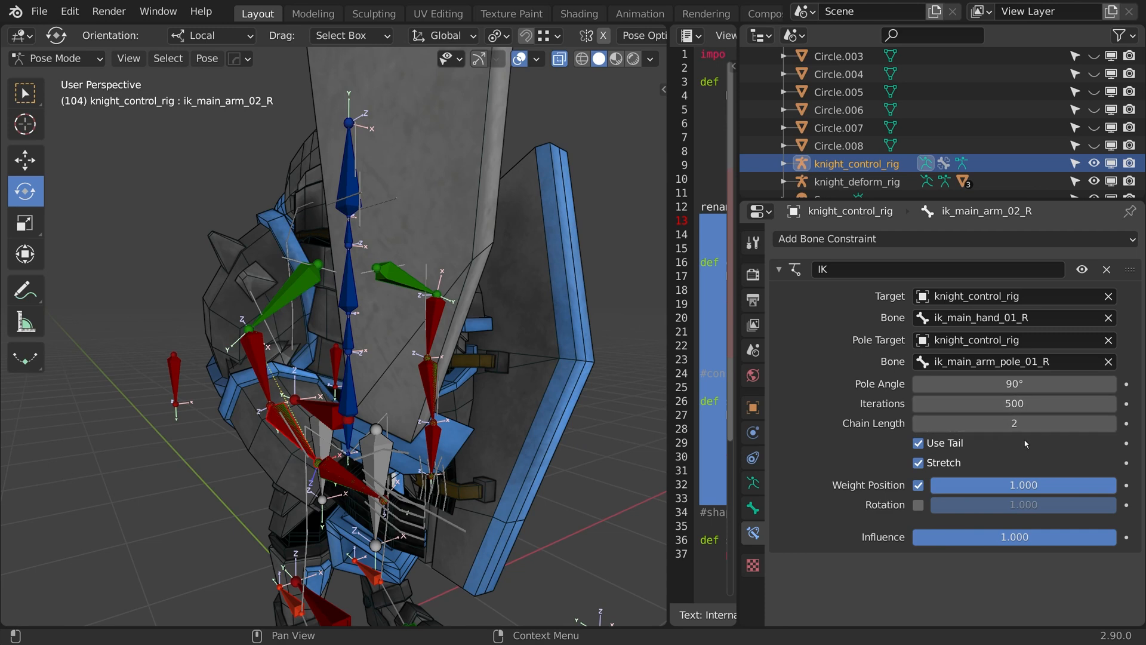
mouse_move(1015, 424)
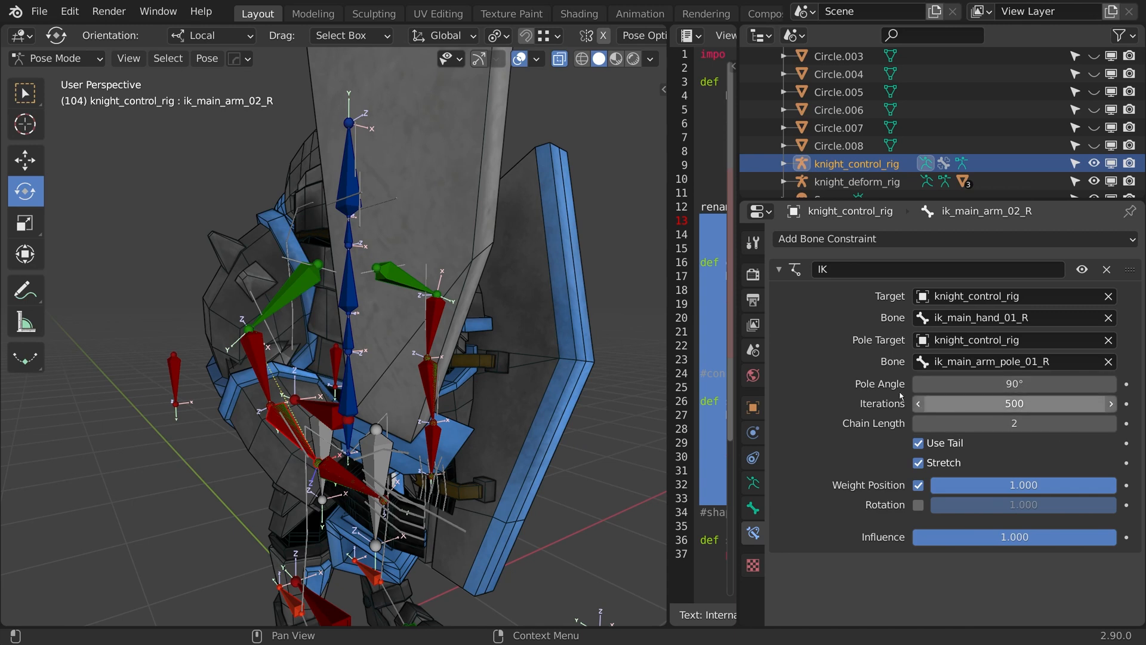
mouse_move(1013, 445)
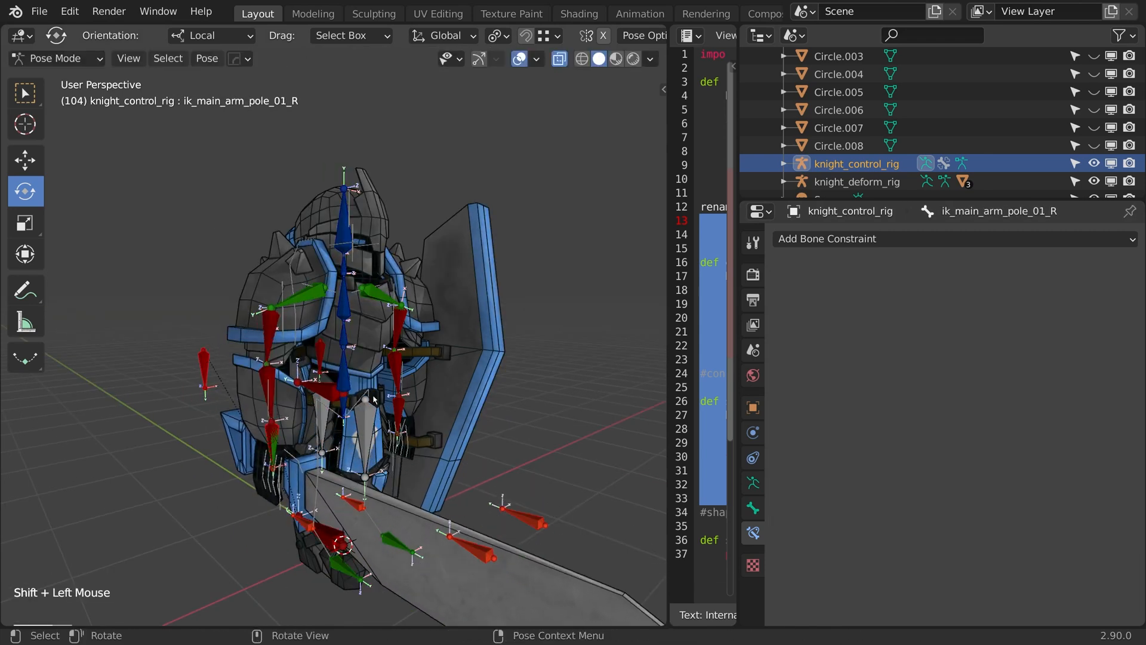
- Rename Circle.004 to 'pole' and make it ik_main_arm_pole_01_L's custom shape
key("KP_Slash")
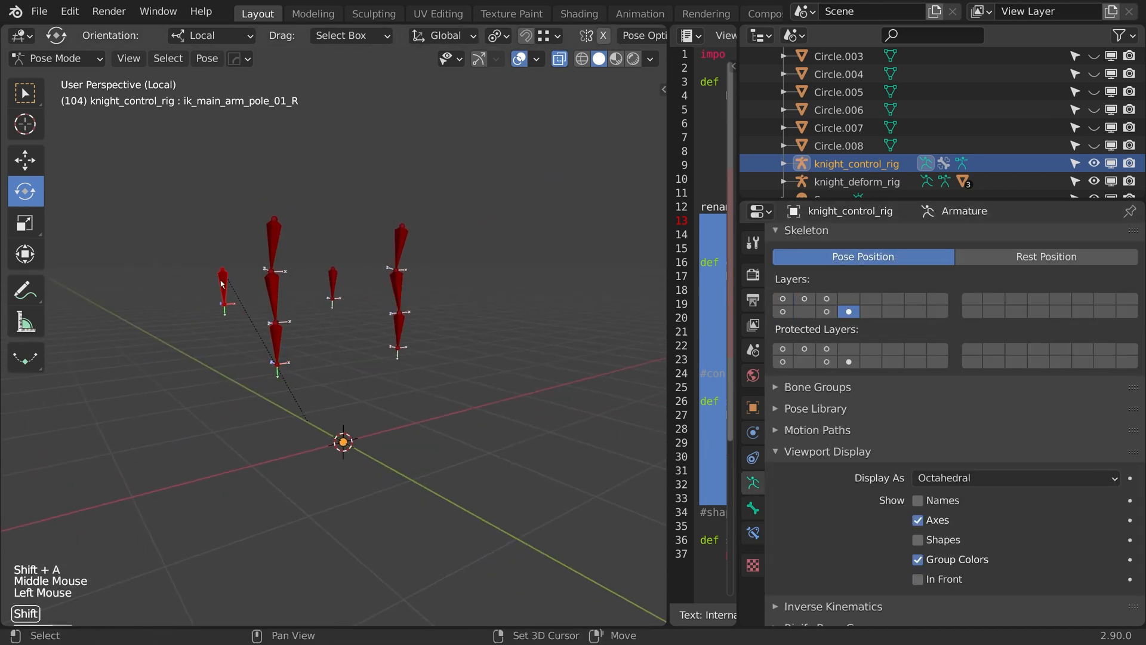
scroll("down", 3)
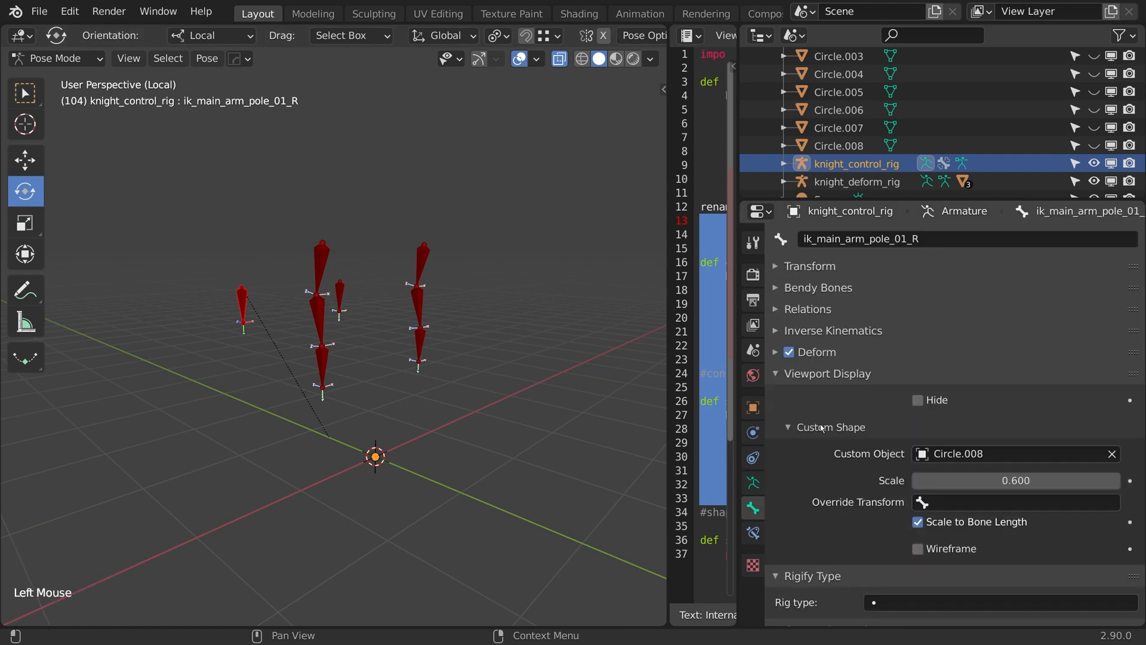
left_click(1015, 454)
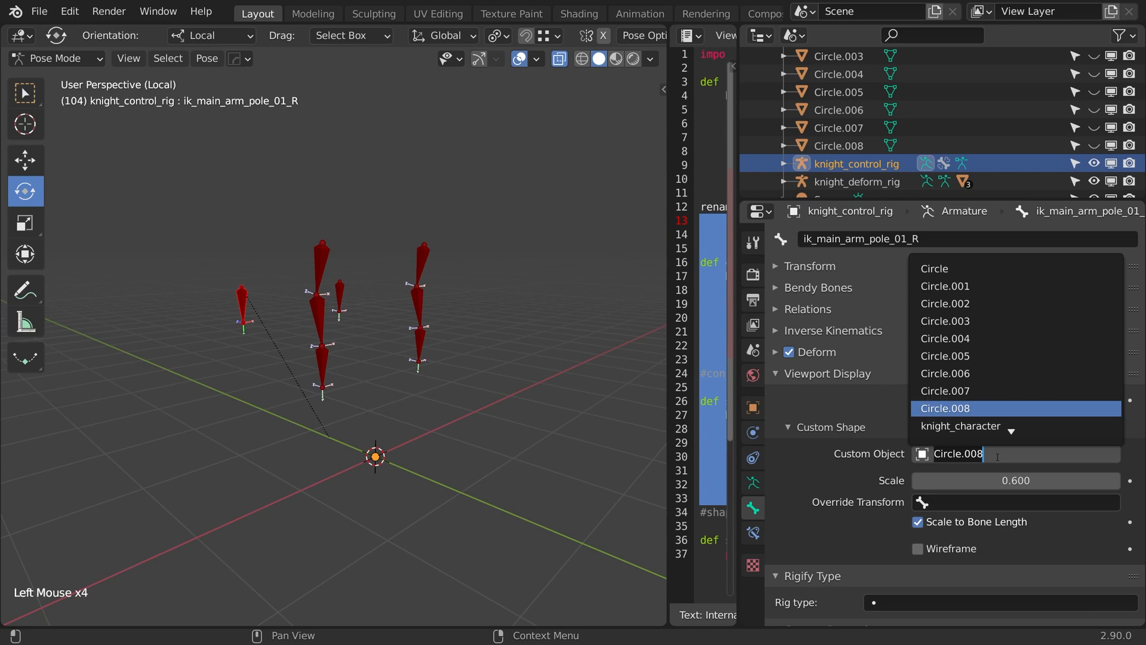
type("pol")
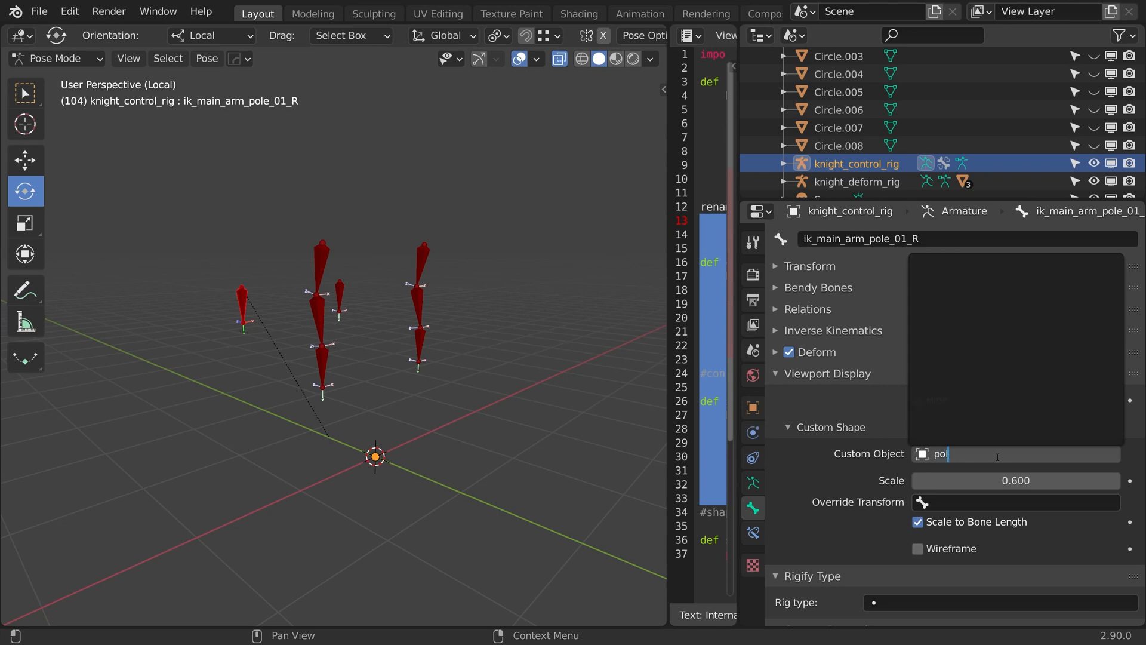
key("Tab")
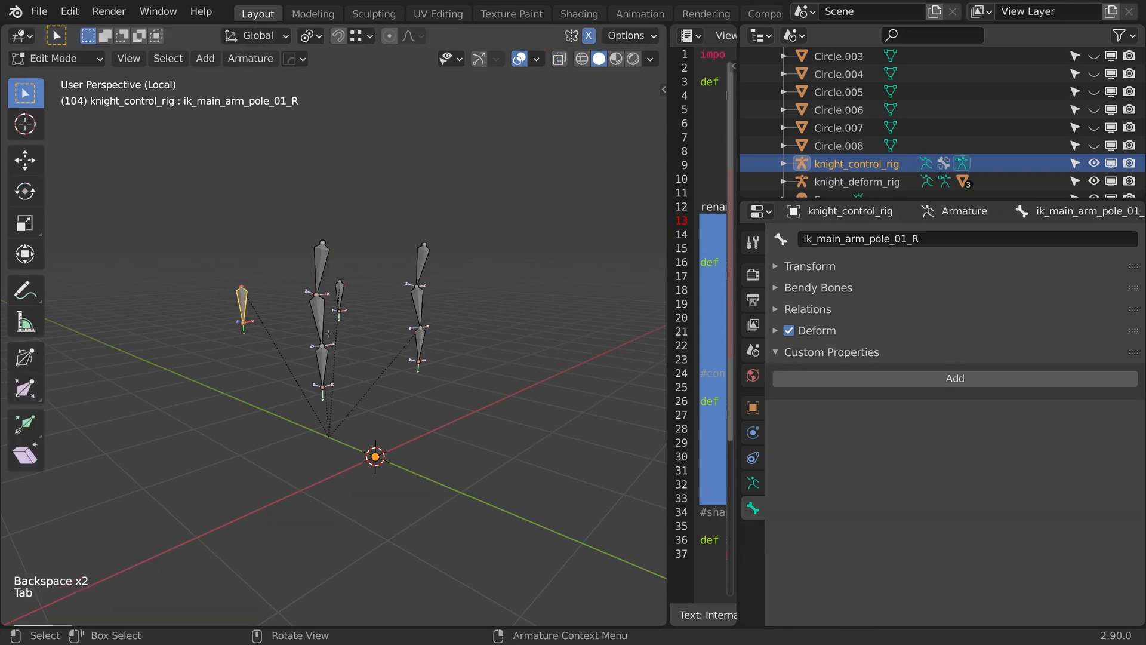
key("Tab")
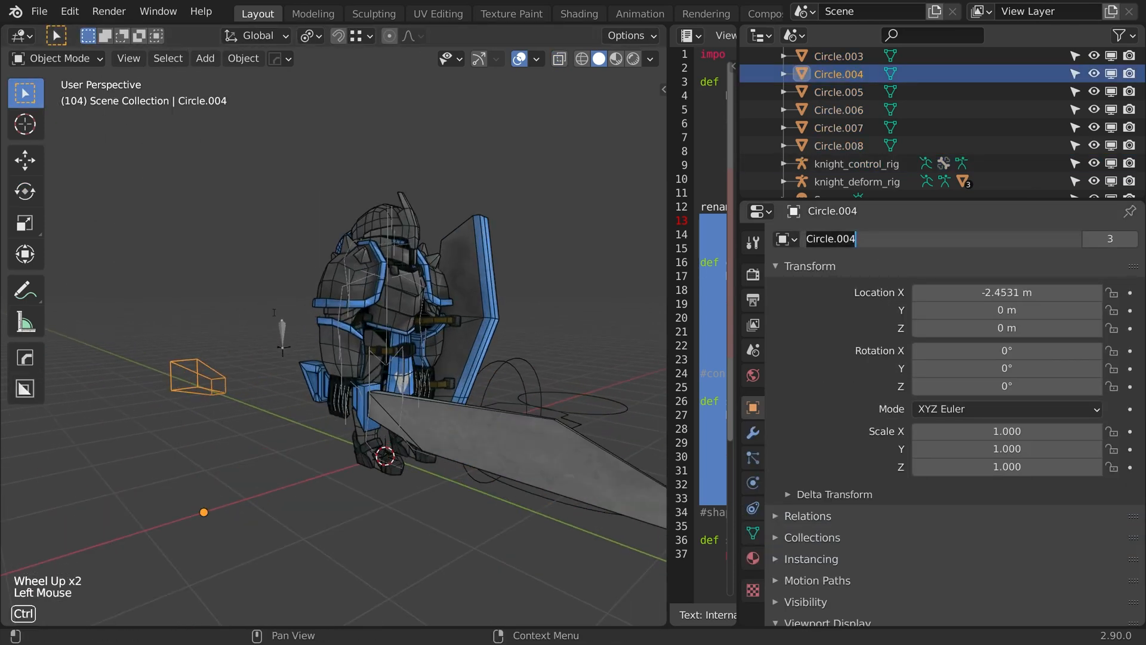
type("pole")
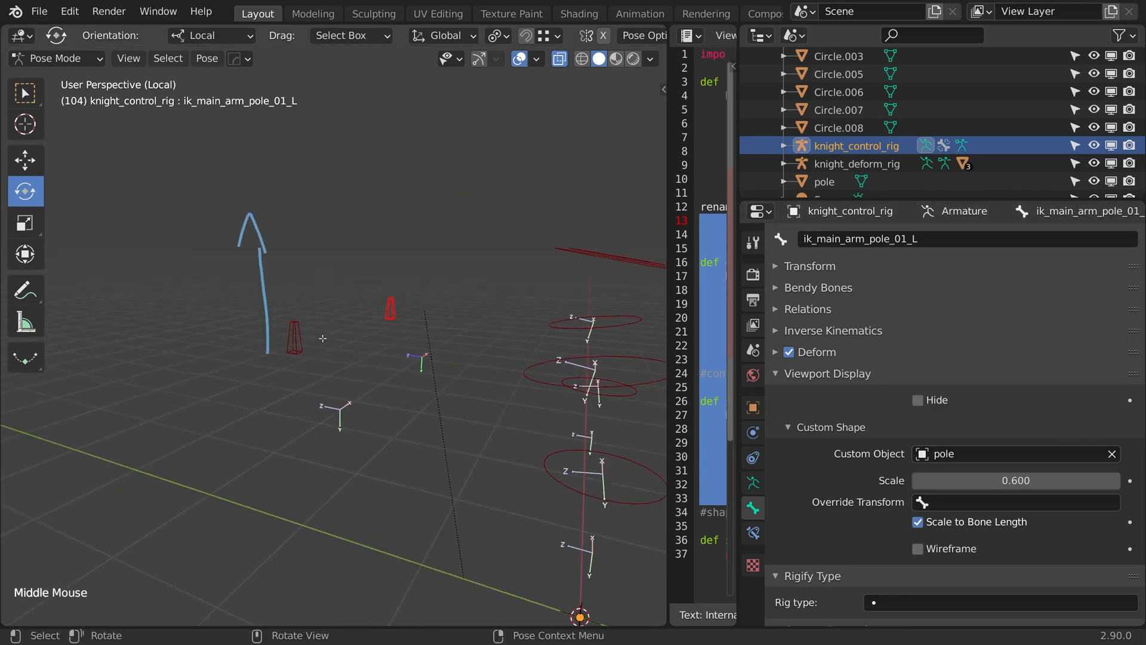
- In Edit Mode, select the arm pole and control bones, then parent them to root with Keep Offset
key("Tab")
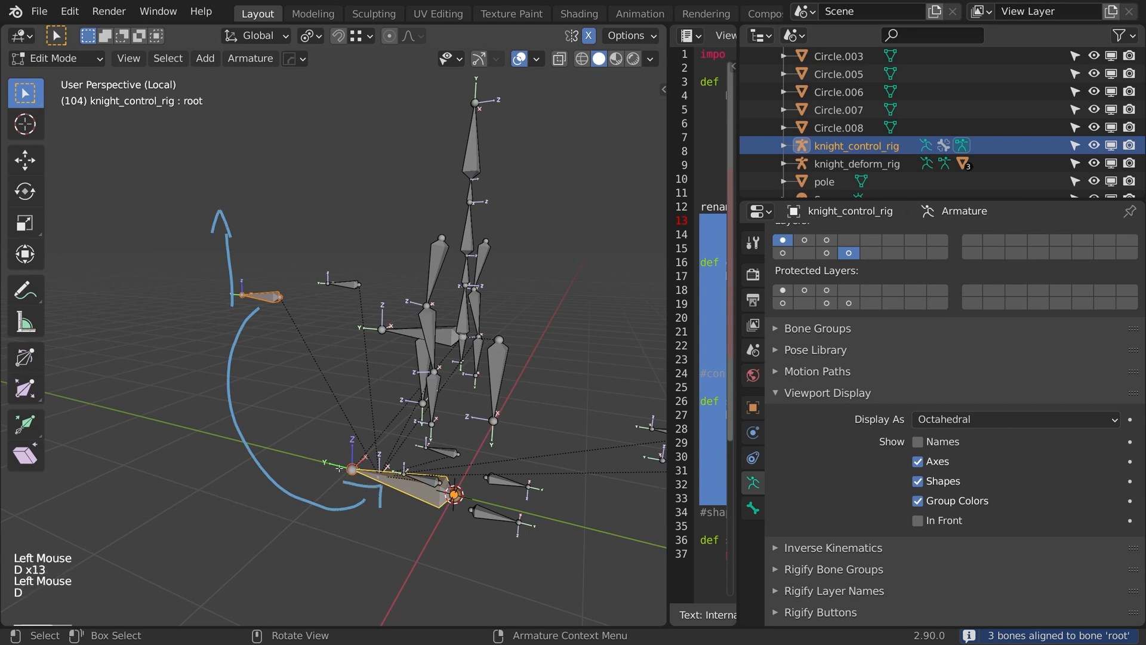
left_click(51, 59)
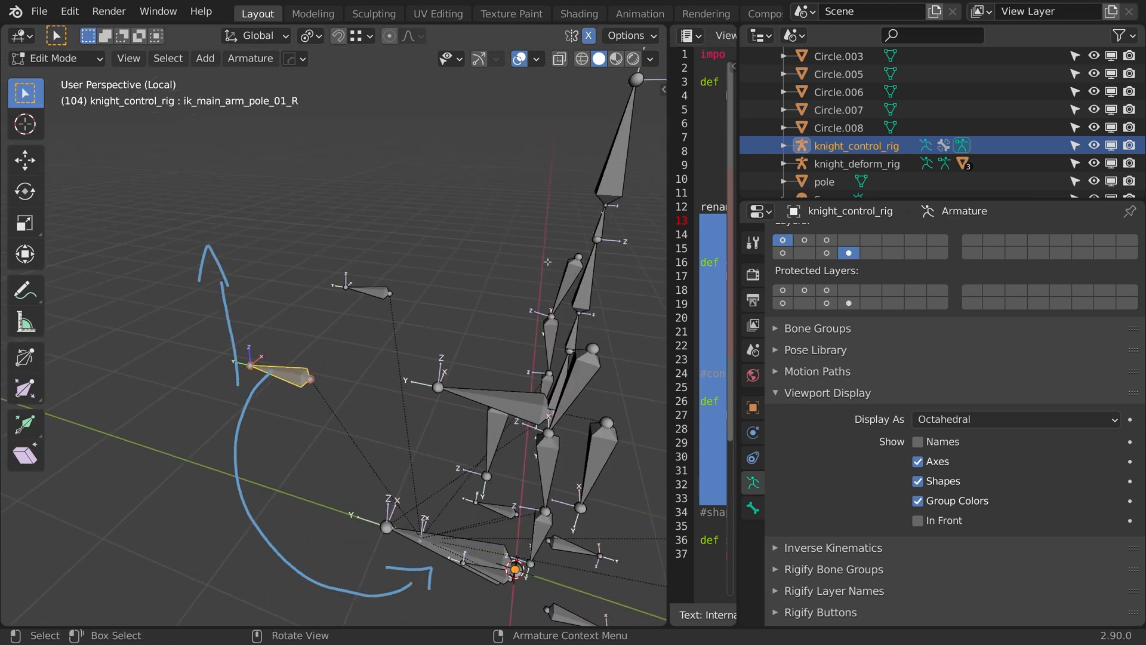
left_click(250, 58)
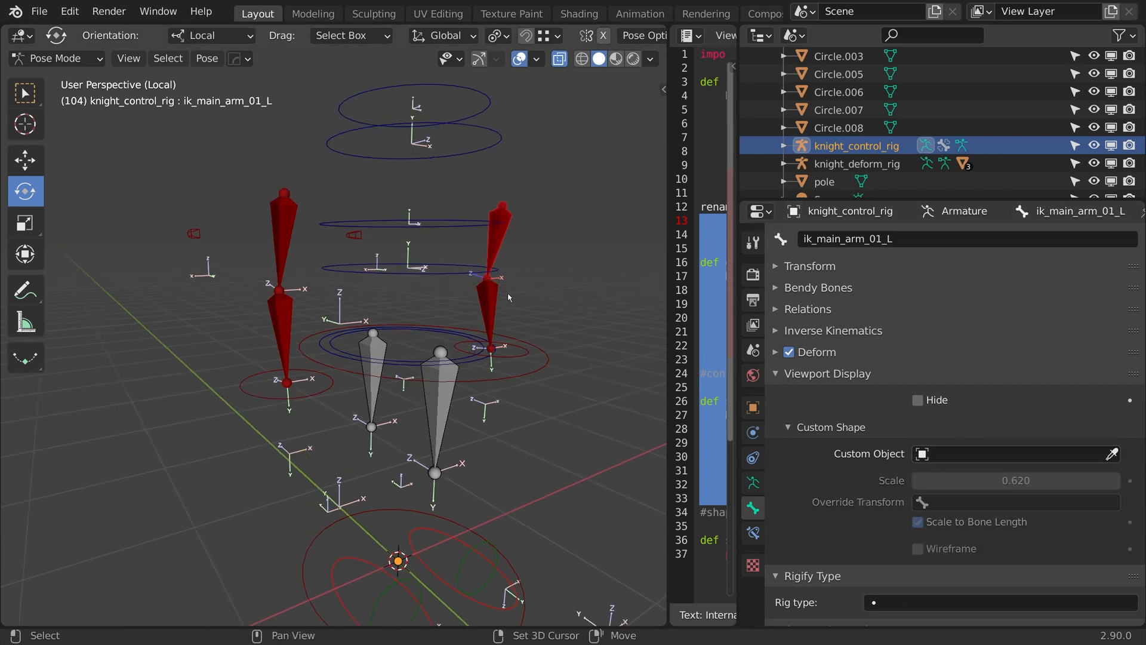
- Reshape a 4-vertex circle into a square outline for the hand control bones
left_click(489, 309)
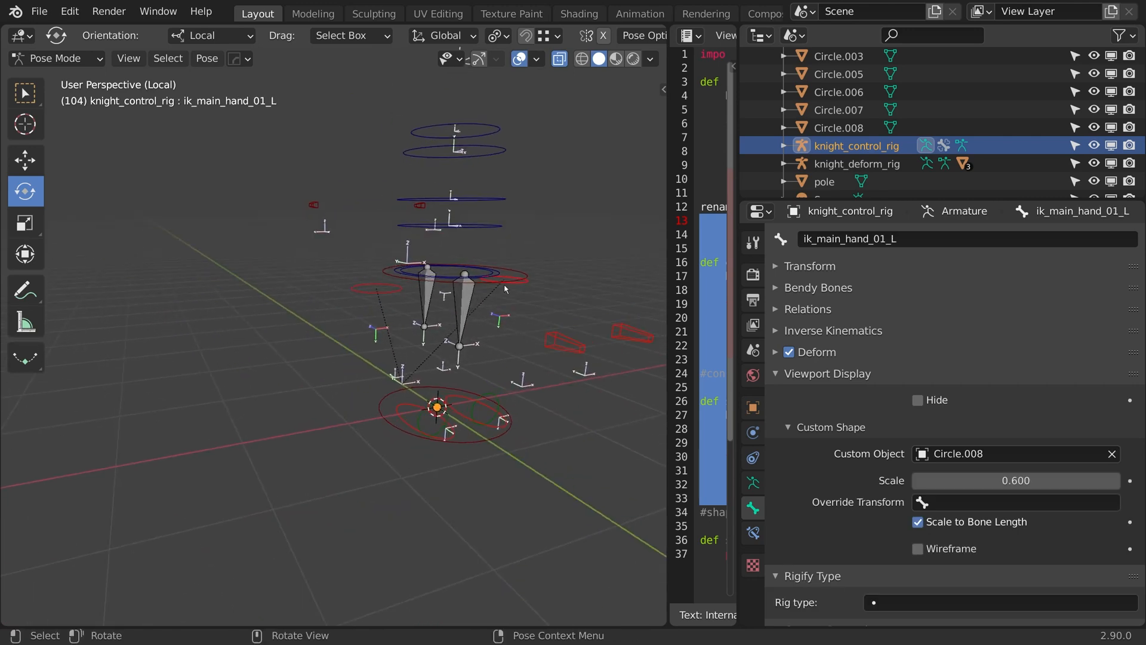
key("Tab")
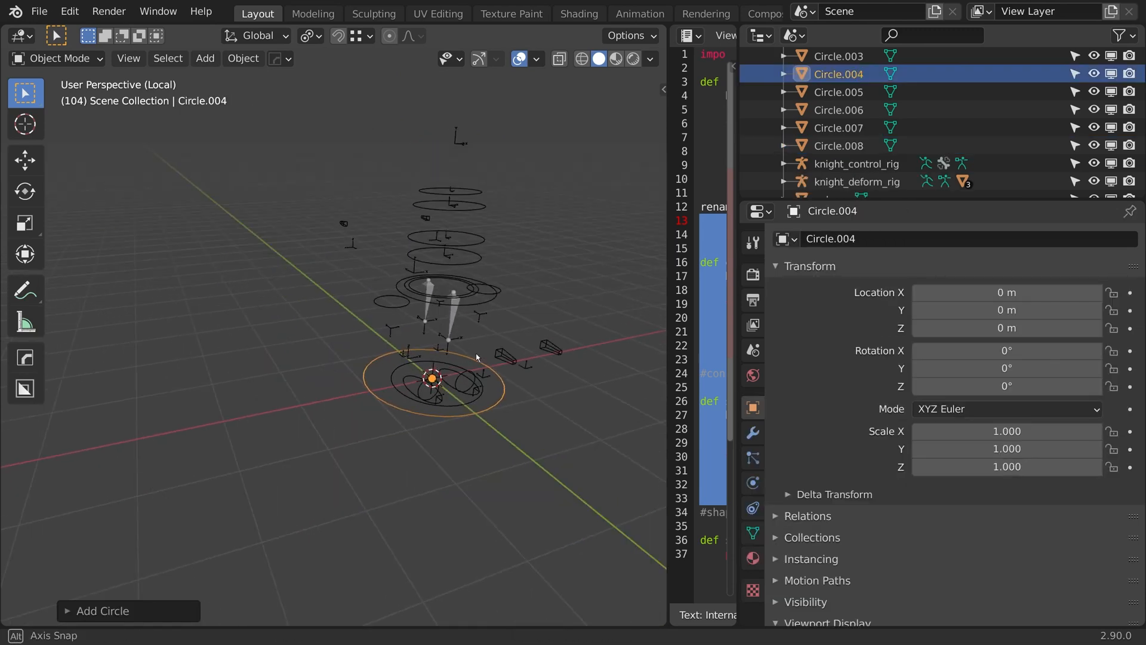
left_click_drag(431, 378, 280, 408)
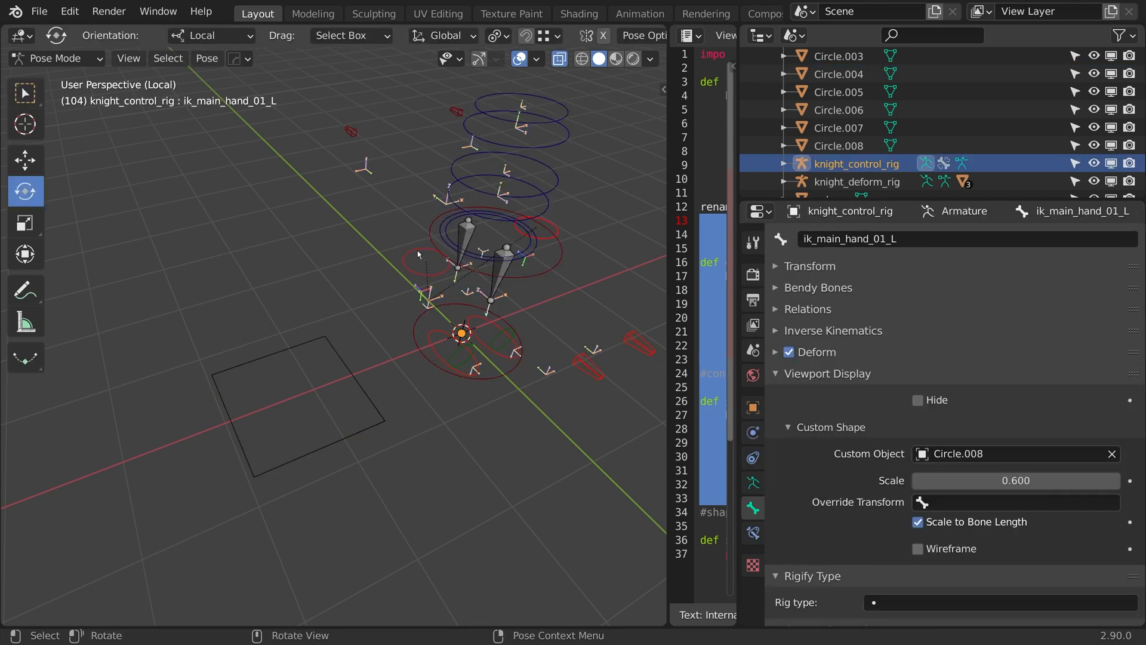
left_click(428, 266)
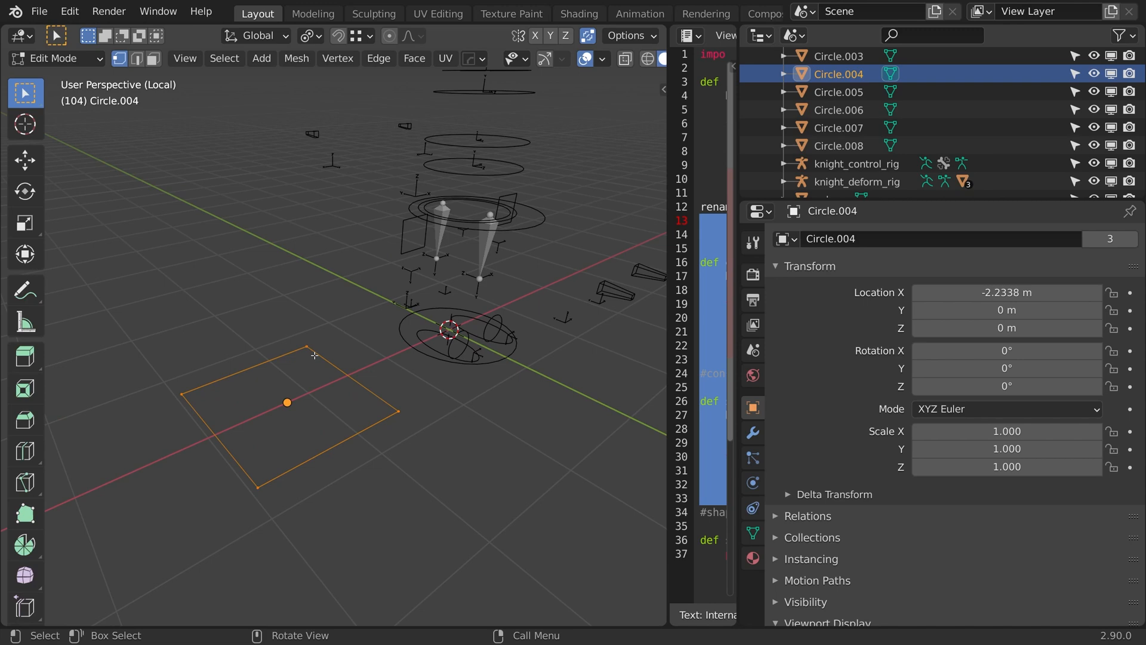
key("Tab")
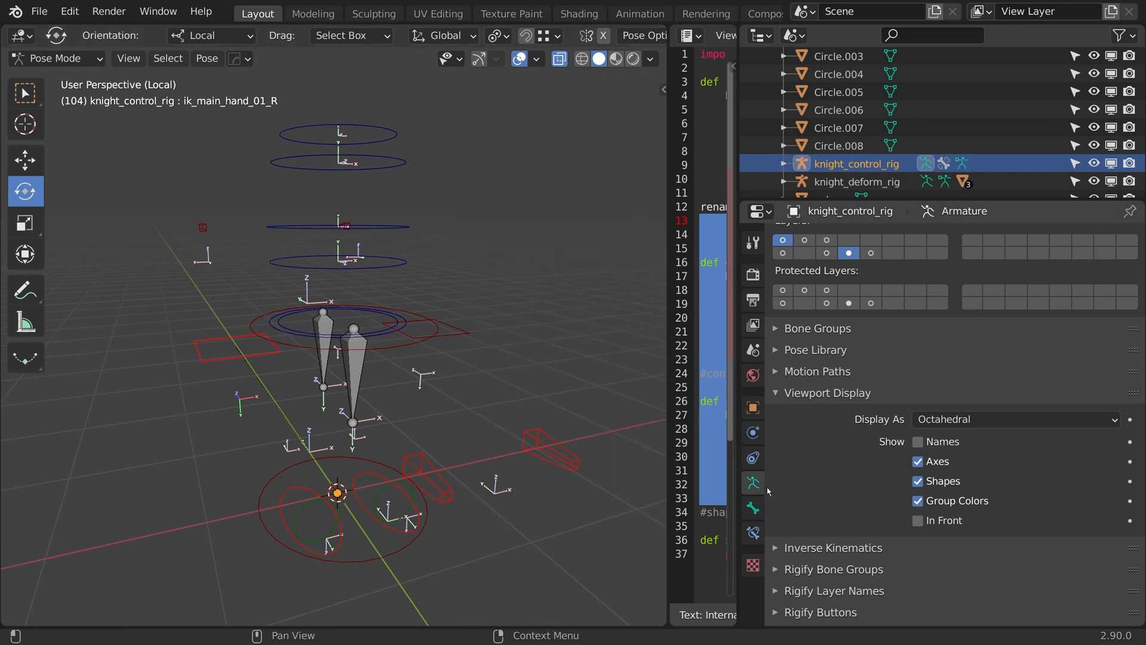
- Add an ik_fk_switch custom property (0 to 1) to ik_main_hand_01_R
left_click(753, 508)
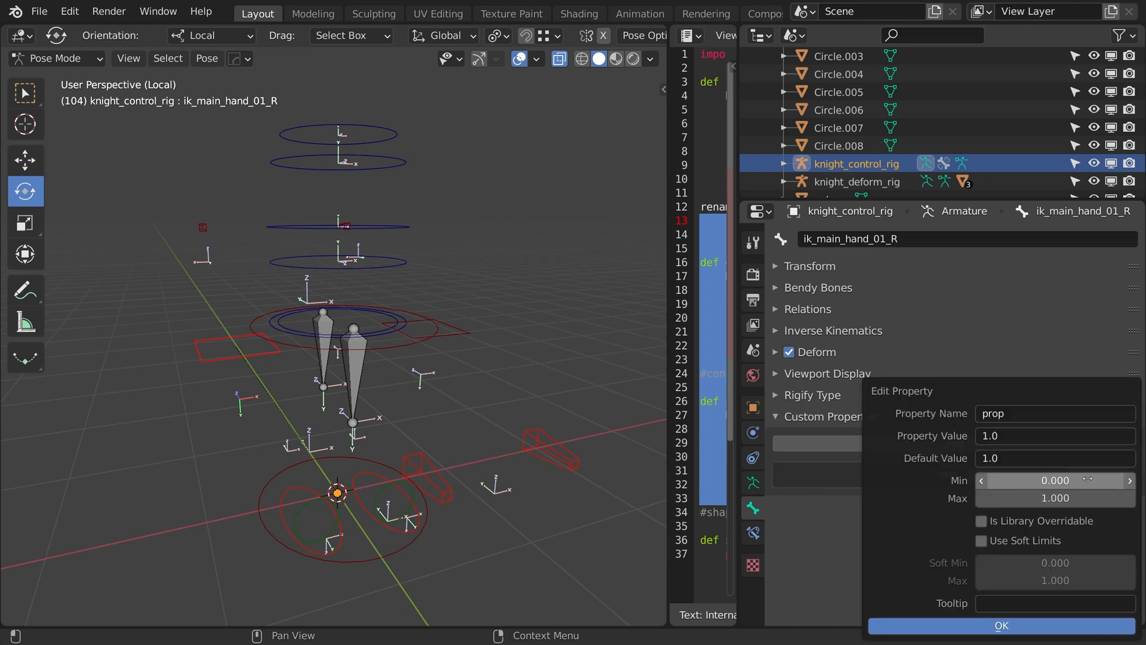
left_click(1055, 413)
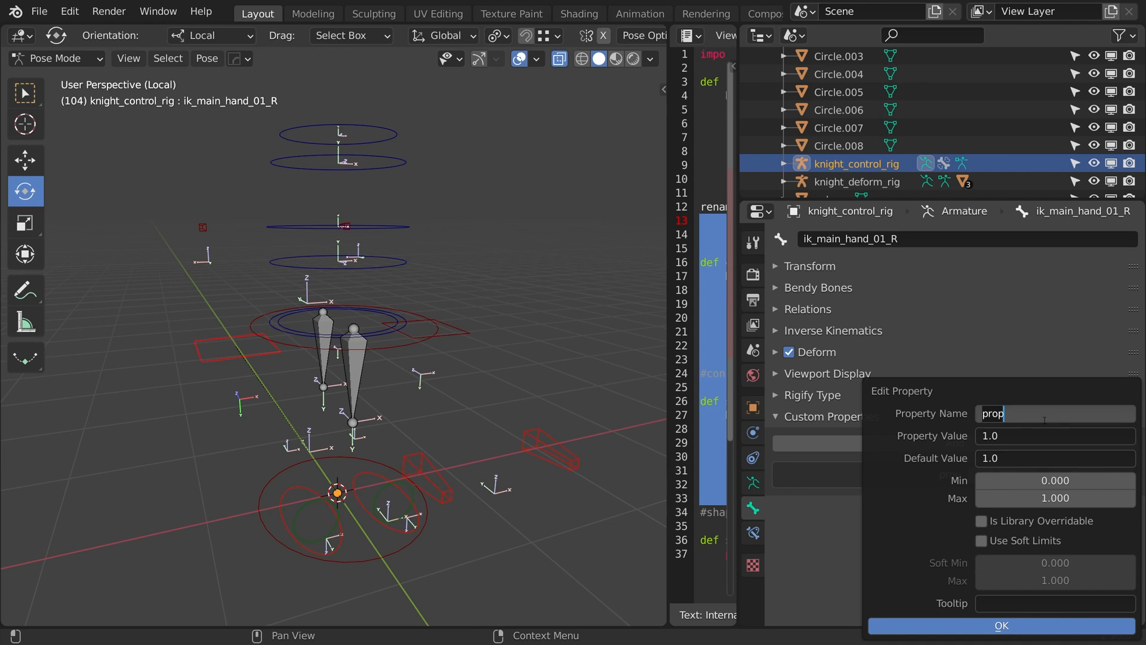
type("ik_fk_switch")
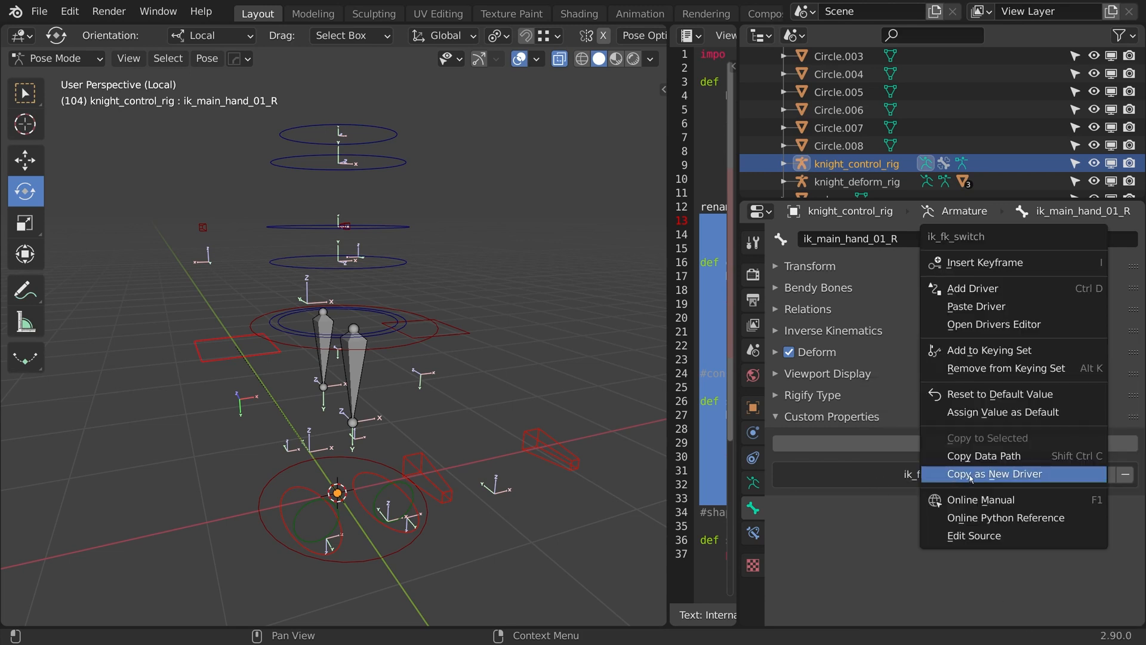
mouse_move(995, 474)
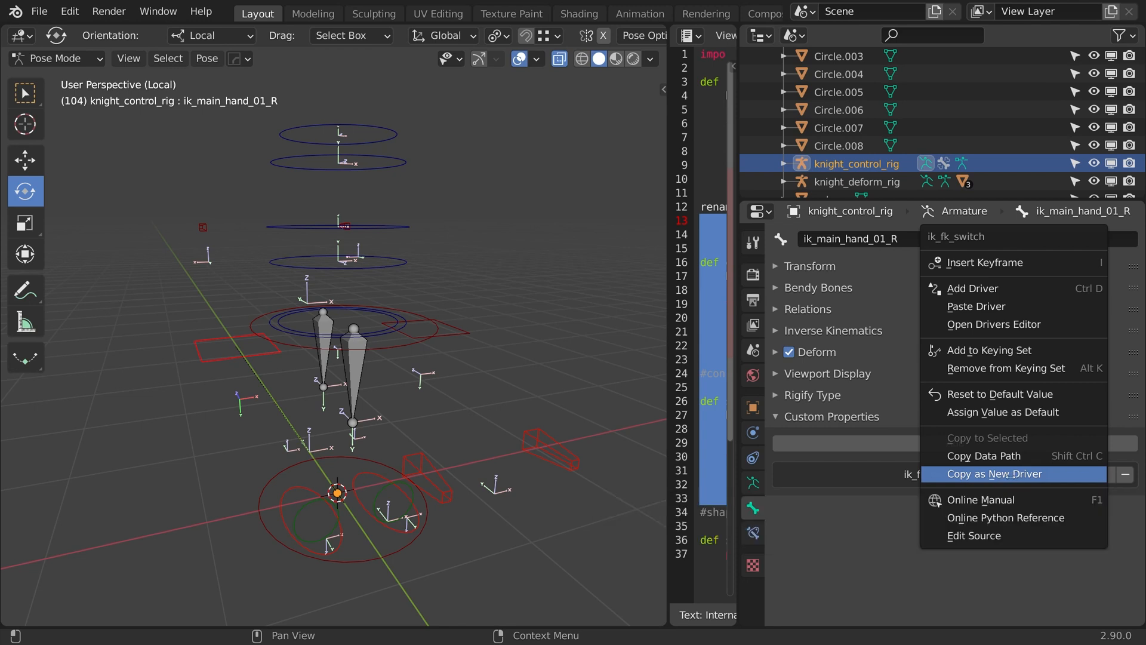
left_click(994, 474)
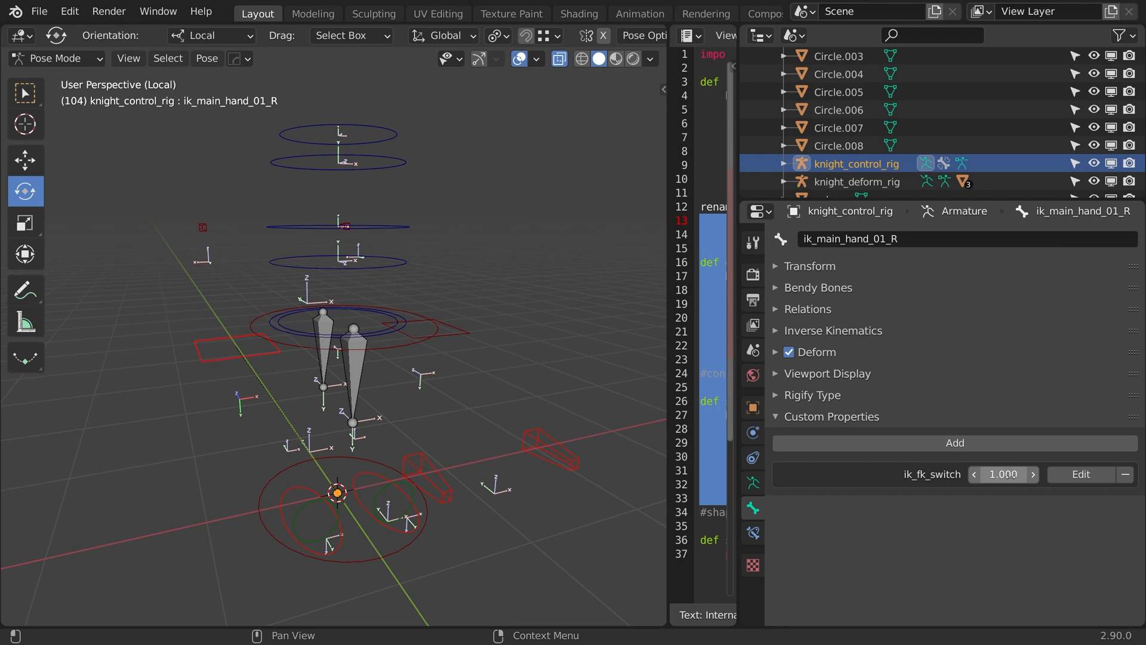
- Add the same ik_fk_switch custom property to ik_main_hand_01_L
left_click(753, 482)
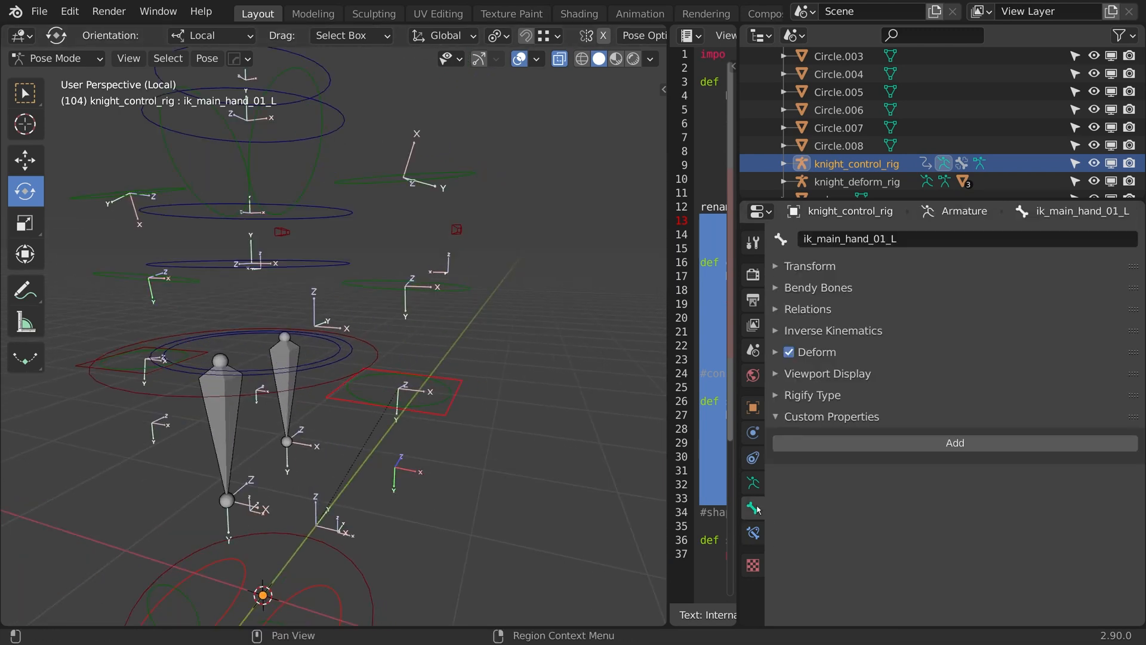
left_click(955, 443)
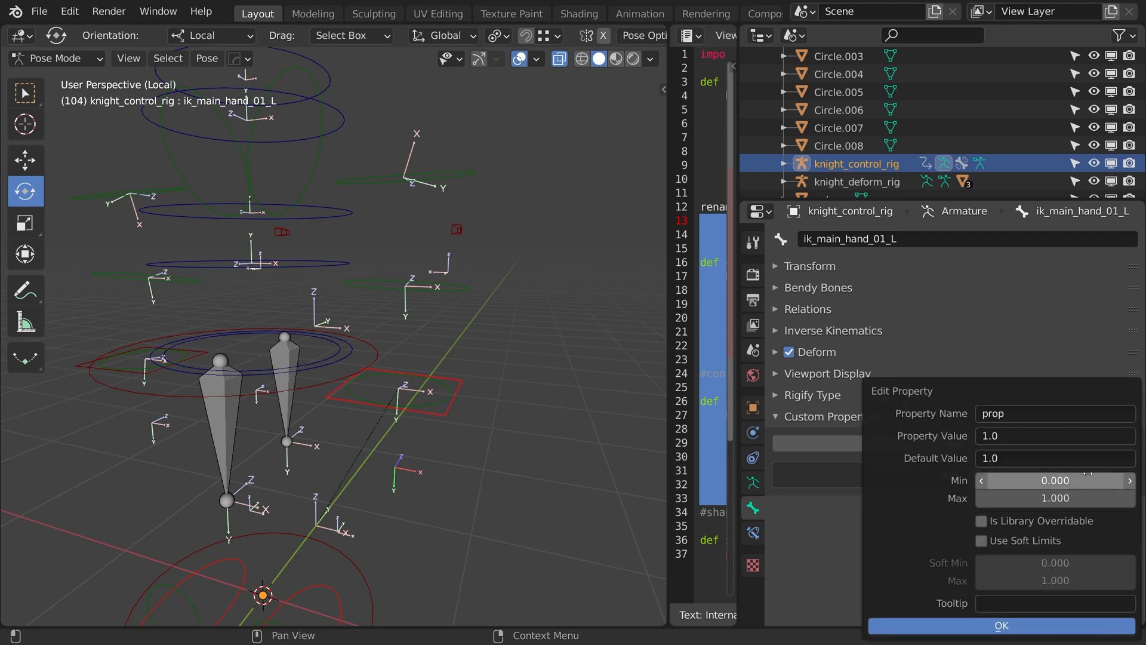
type("ik_fk_swit")
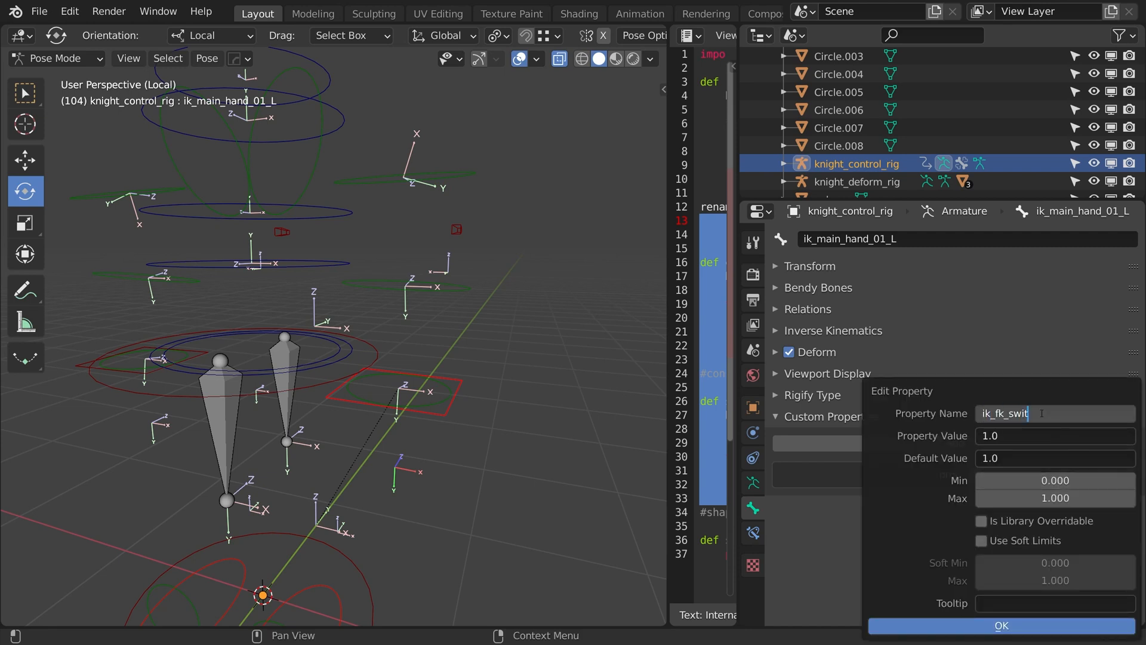
left_click(1002, 625)
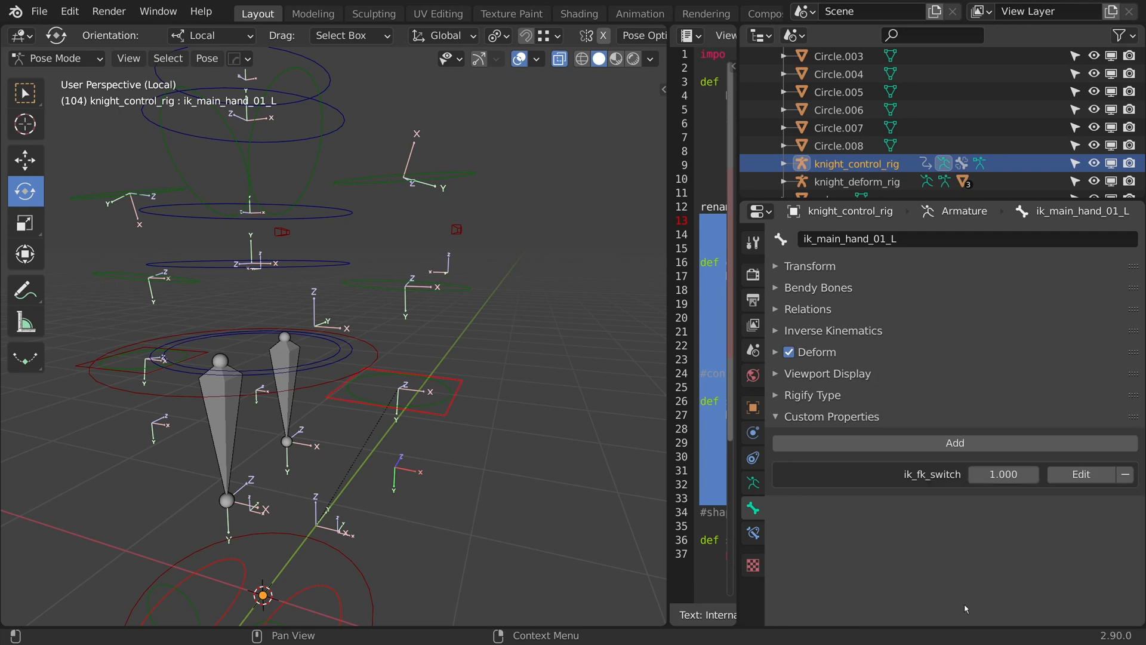
right_click(1003, 474)
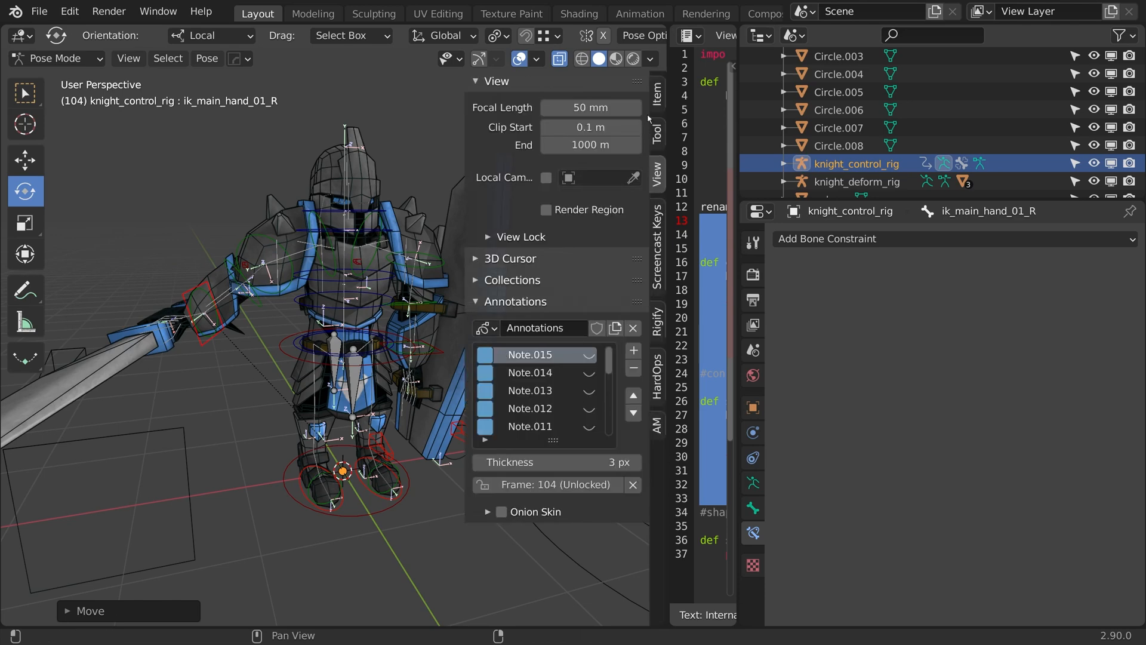
- Show ik_main_hand_01_R's transforms and ik_fk_switch value 1.0 in the sidebar Item tab
left_click(657, 94)
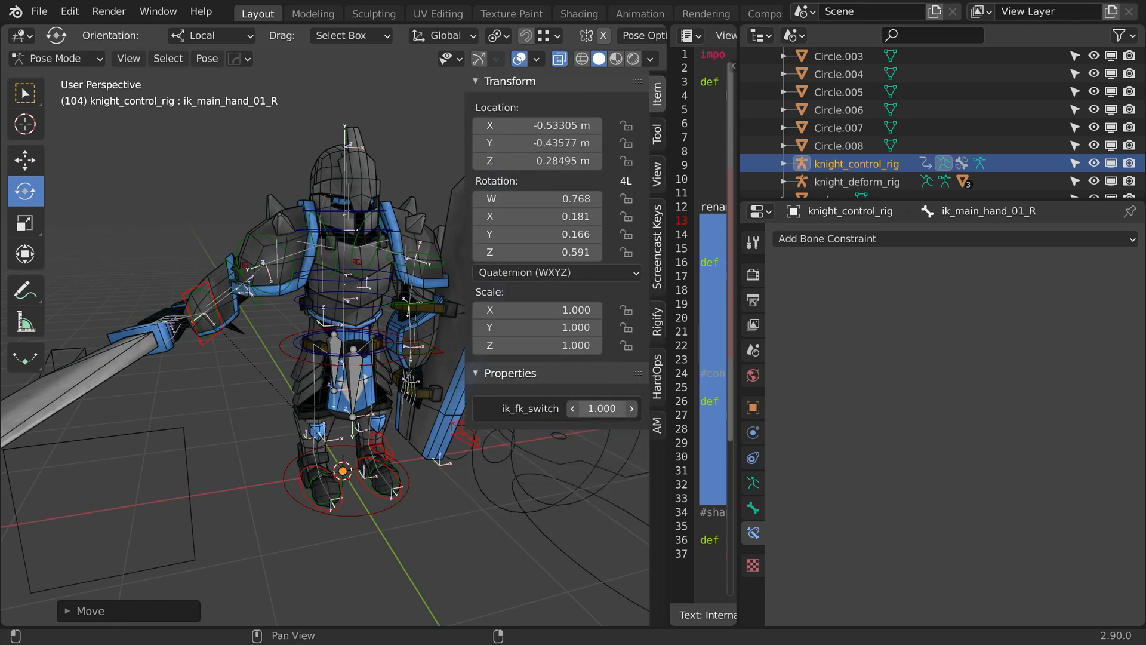